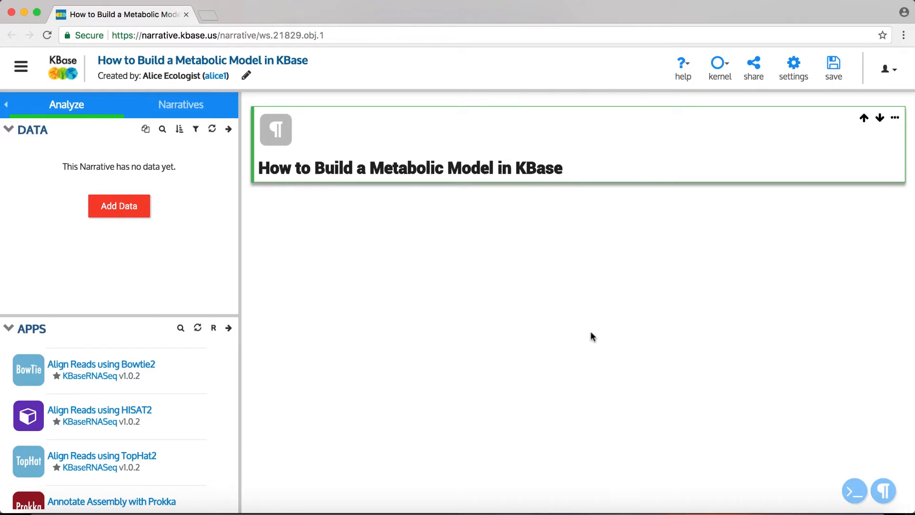
pyautogui.moveTo(519, 334)
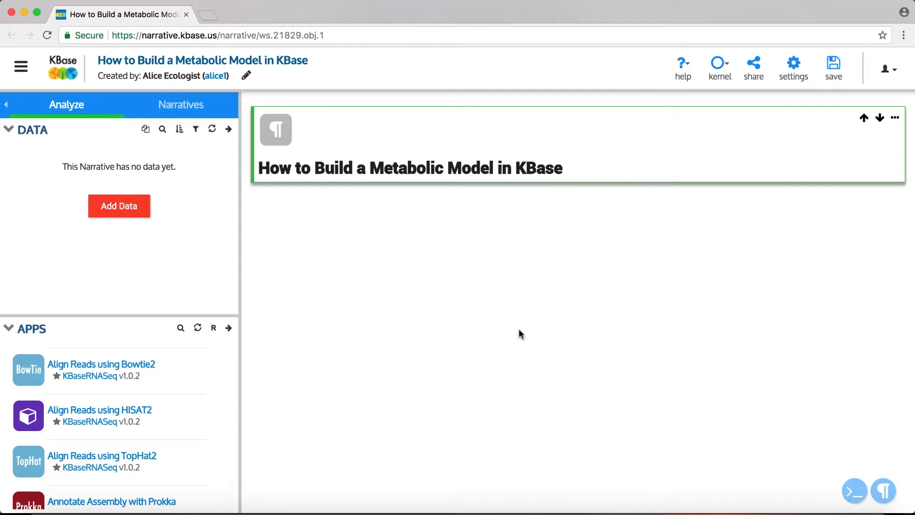
pyautogui.moveTo(184, 318)
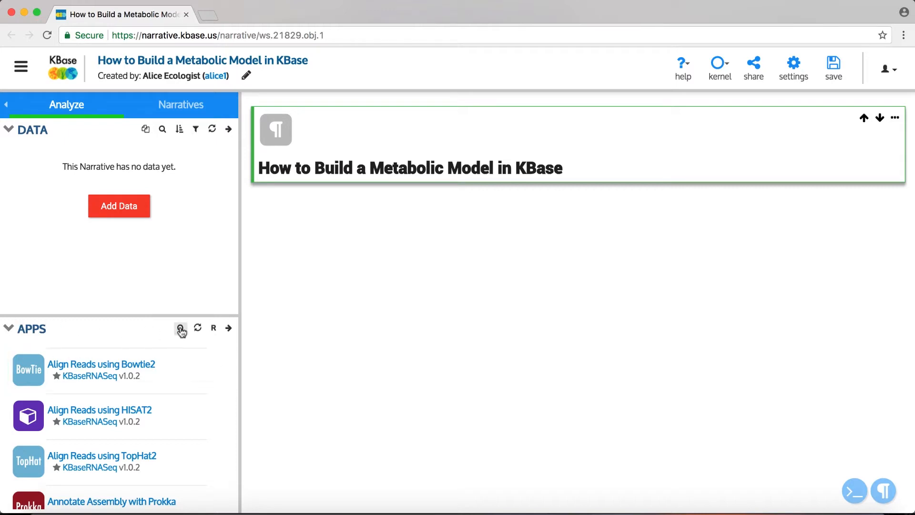
# Step: Search the Apps panel for 'Build', then briefly open and close the App Catalog
pyautogui.write('Build metabo')
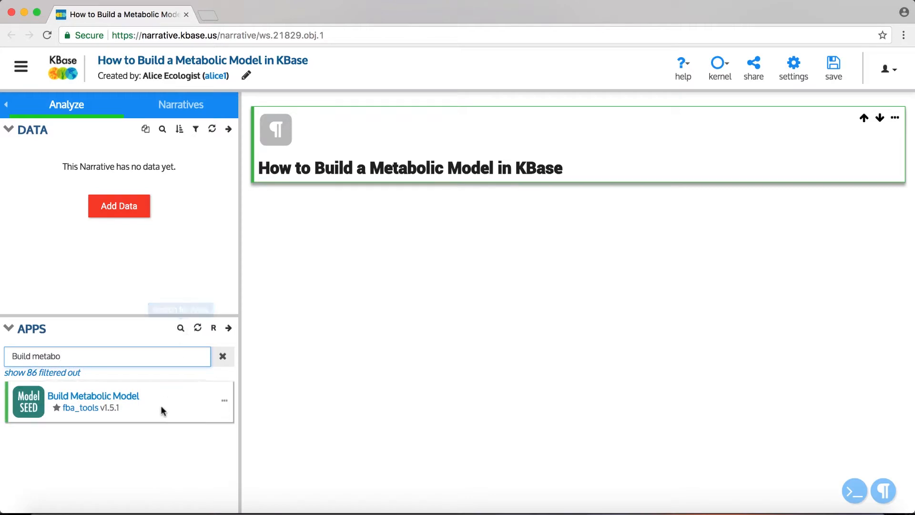
pyautogui.moveTo(80, 432)
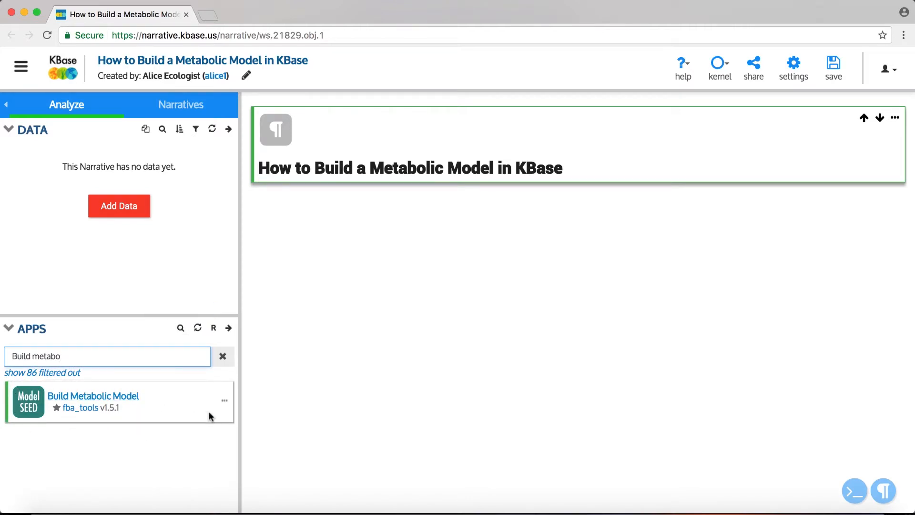
pyautogui.moveTo(229, 328)
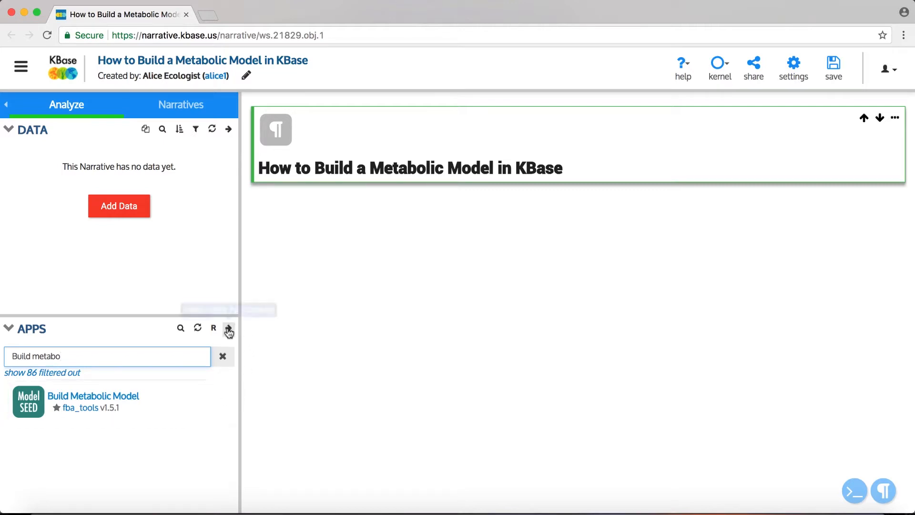
pyautogui.click(229, 328)
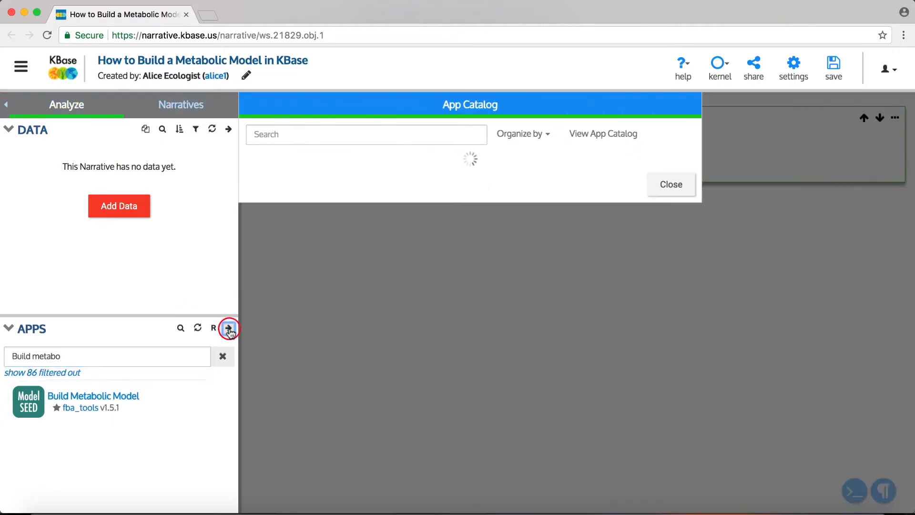
pyautogui.click(670, 184)
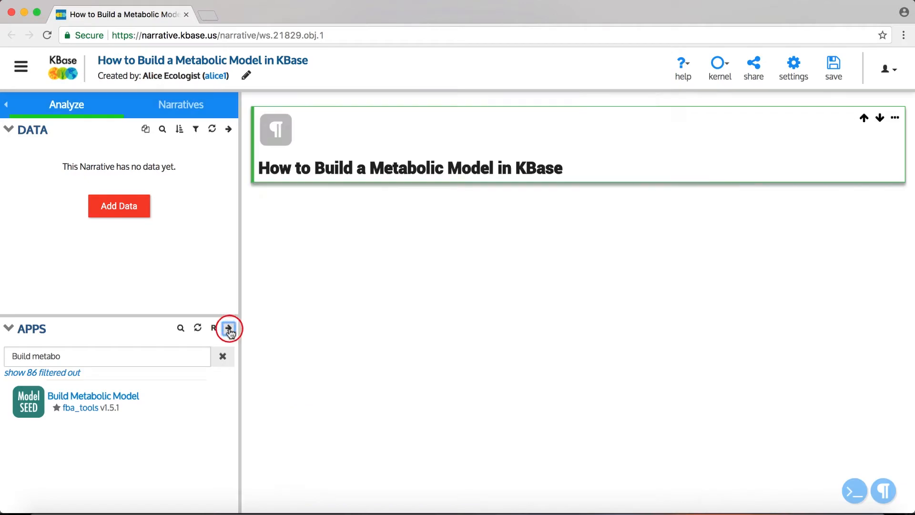
# Step: Reopen the App Catalog and search it for 'Build' to isolate Build Metabolic Model
pyautogui.click(229, 328)
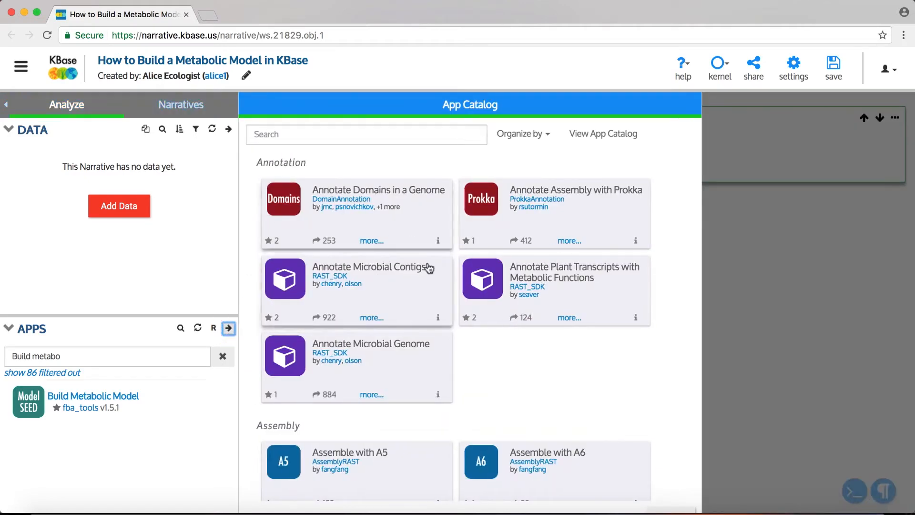
pyautogui.scroll(-3)
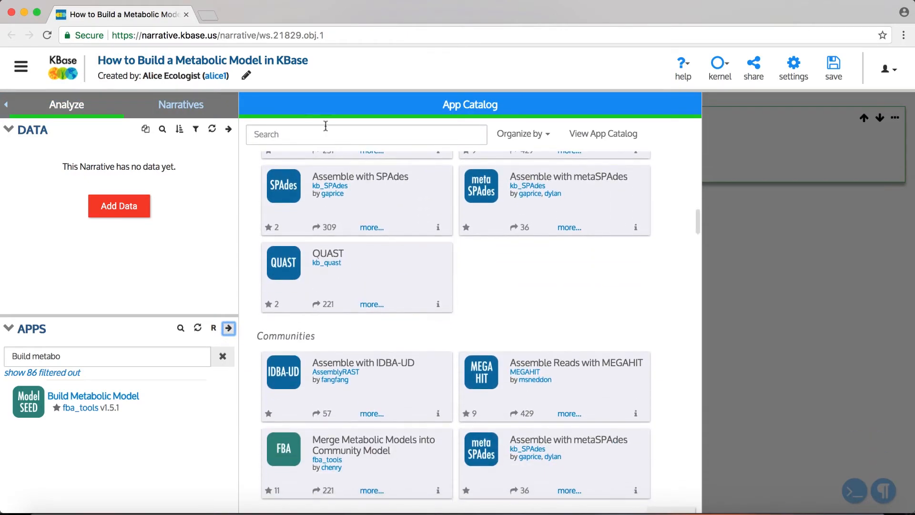
pyautogui.write('Build metab')
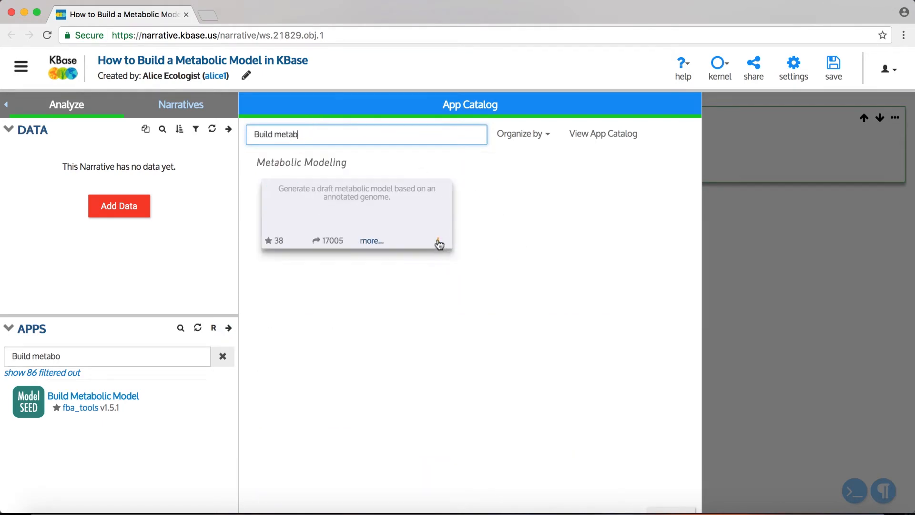
# Step: Open the Build Metabolic Model catalog page and scroll through its documentation
pyautogui.click(372, 241)
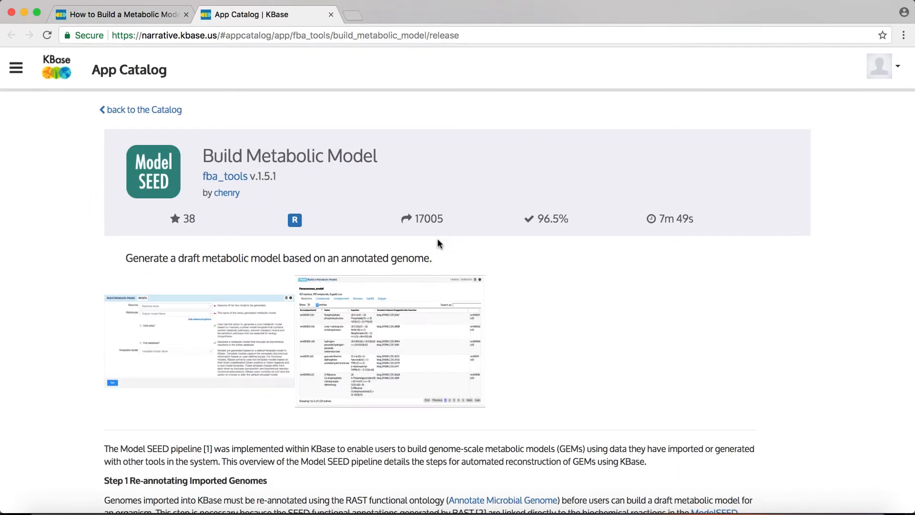
pyautogui.moveTo(622, 291)
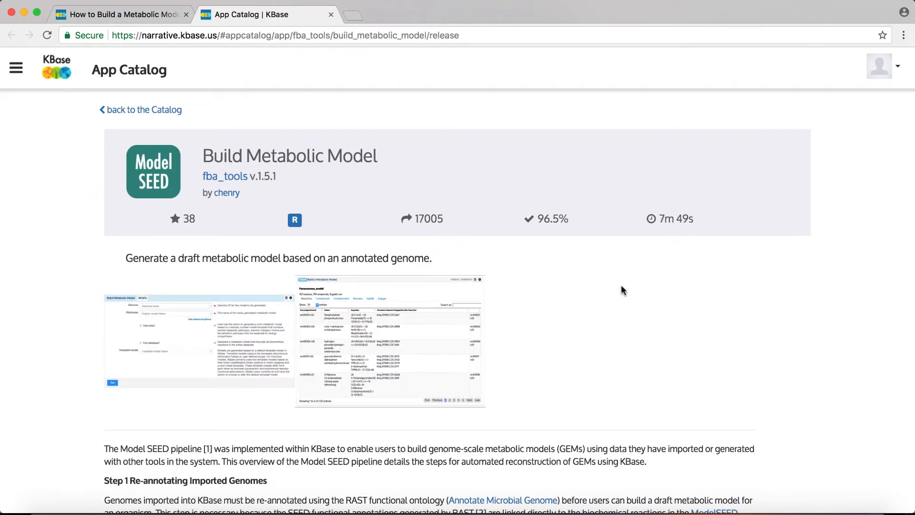
pyautogui.moveTo(75, 437)
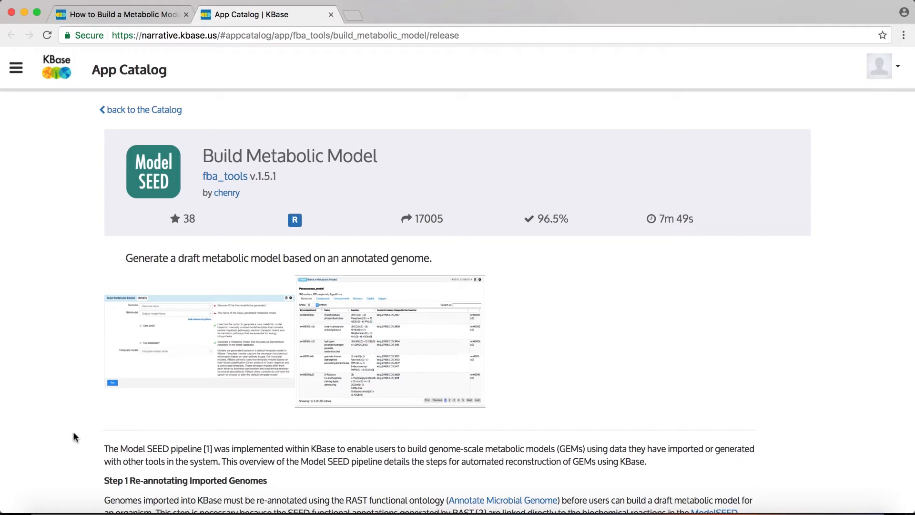
pyautogui.scroll(-3)
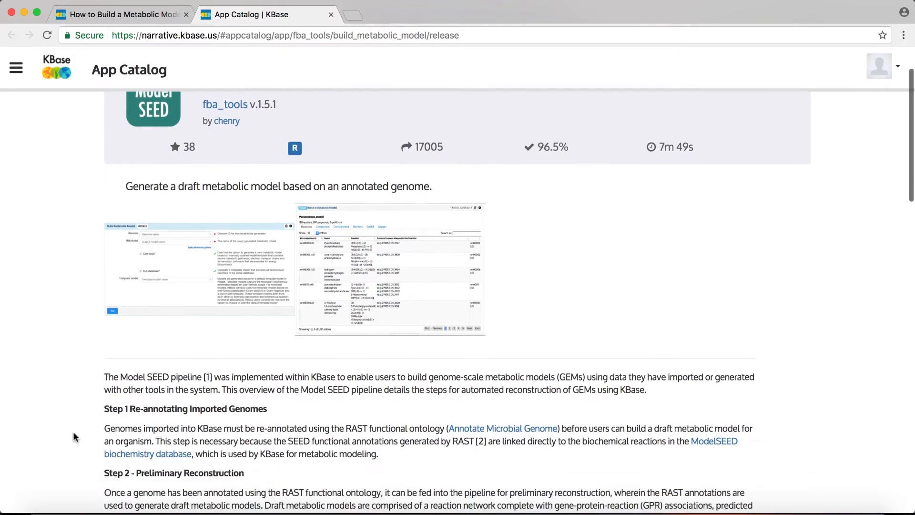
pyautogui.scroll(-3)
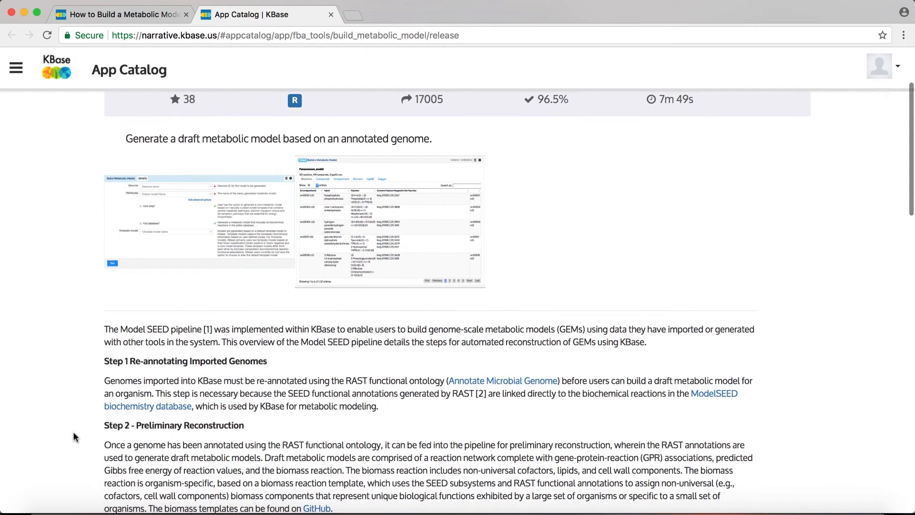
pyautogui.scroll(-3)
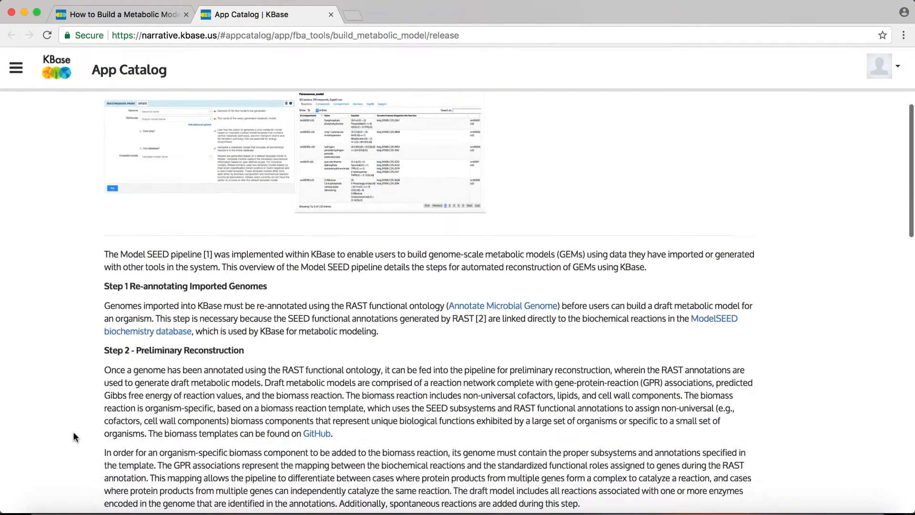
pyautogui.scroll(-3)
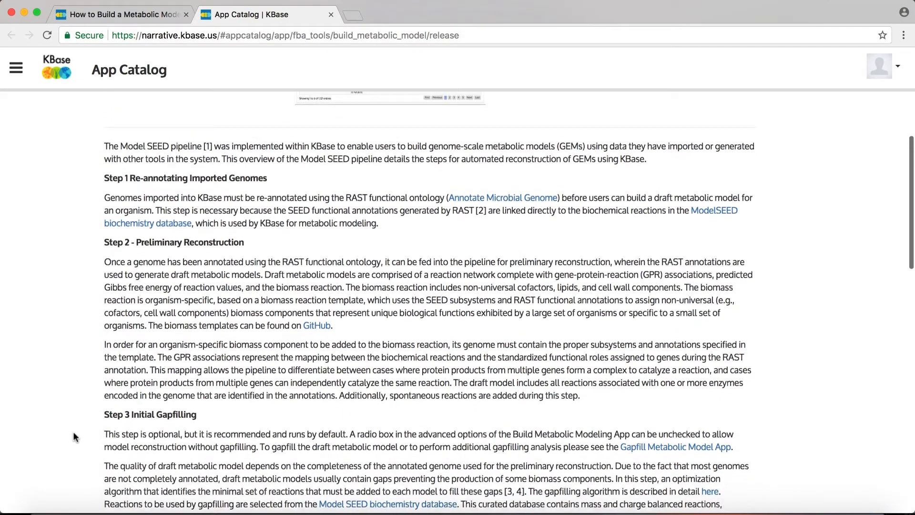
pyautogui.scroll(-3)
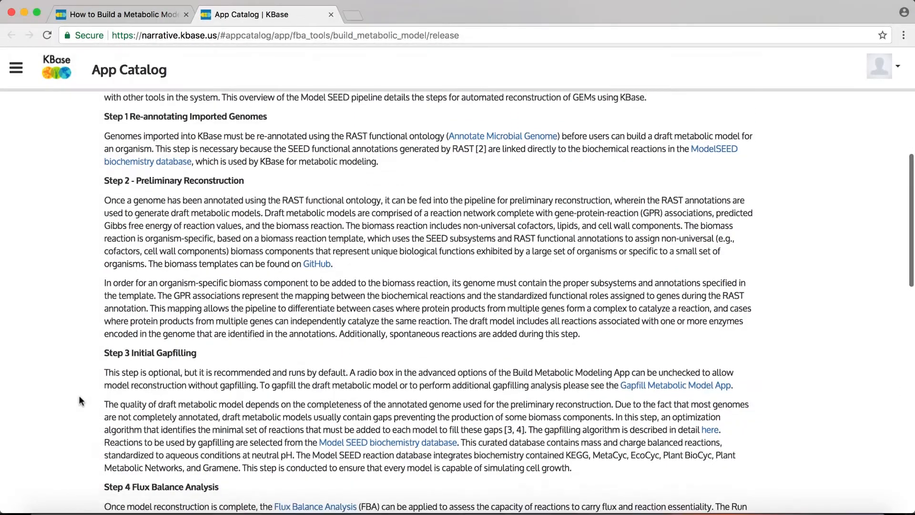
pyautogui.scroll(-3)
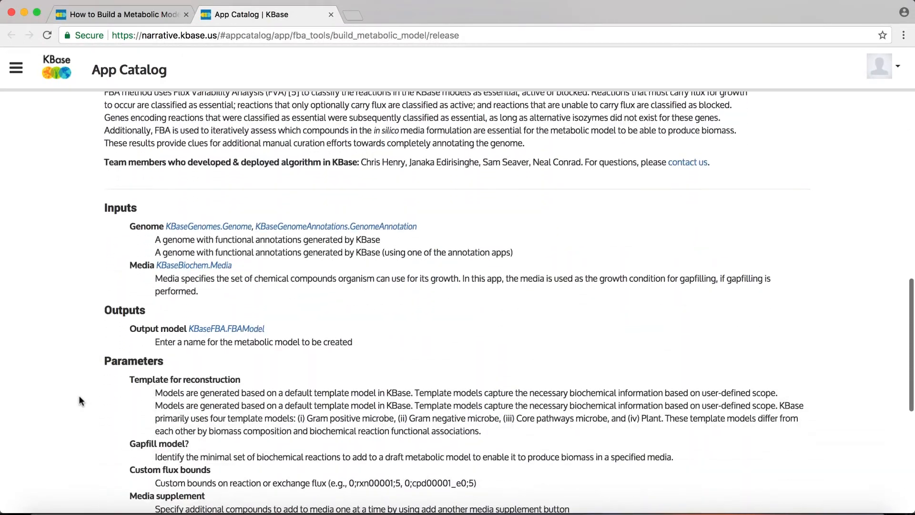
pyautogui.scroll(-3)
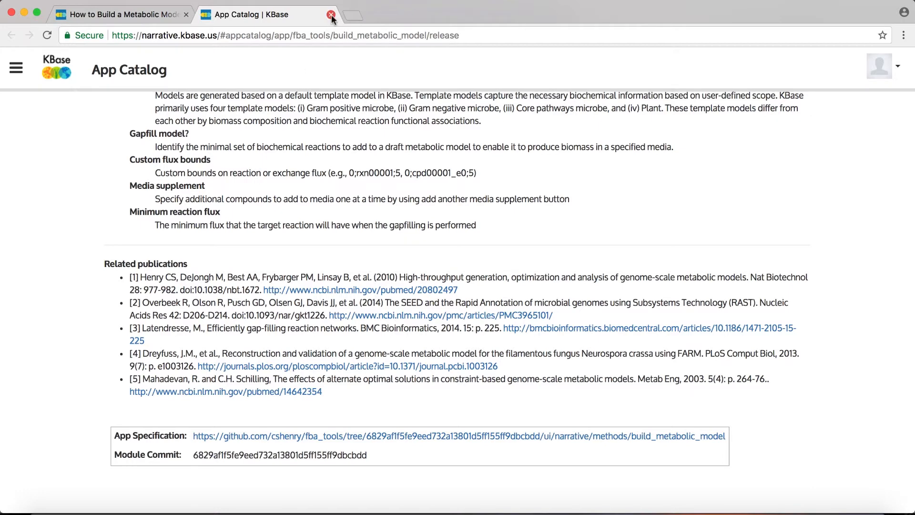
# Step: Close the catalog tab and insert a Build Metabolic Model app cell into the narrative
pyautogui.click(332, 13)
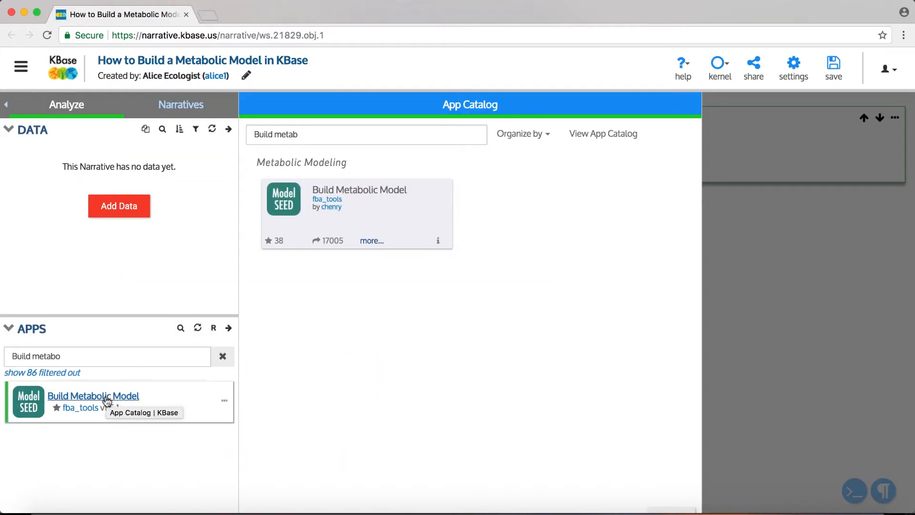
pyautogui.click(93, 396)
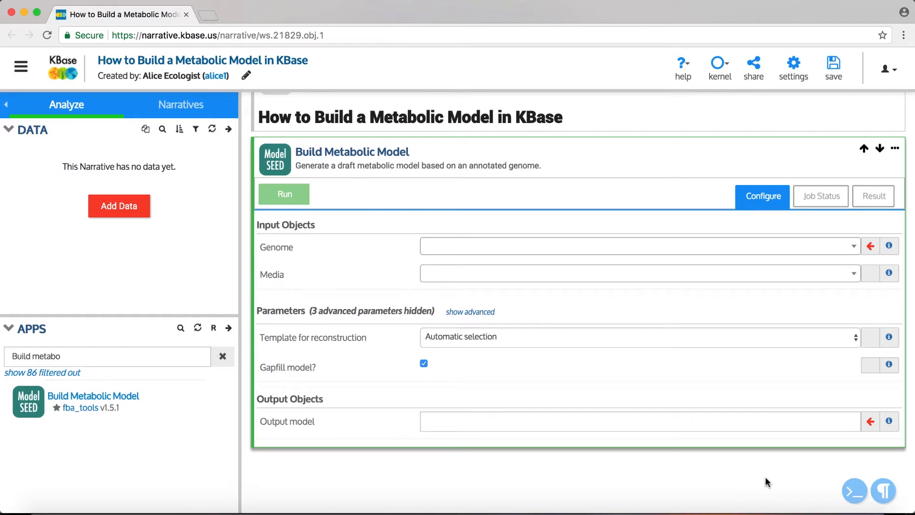
pyautogui.moveTo(755, 481)
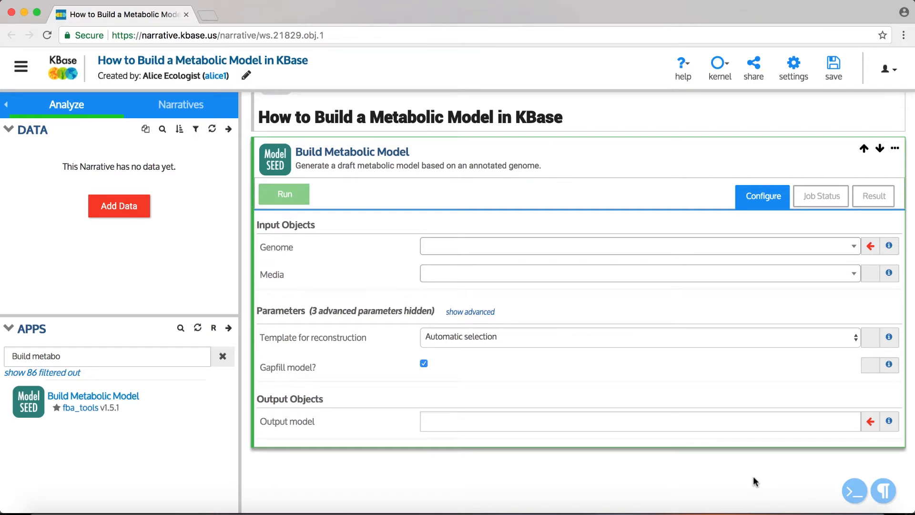
pyautogui.moveTo(282, 258)
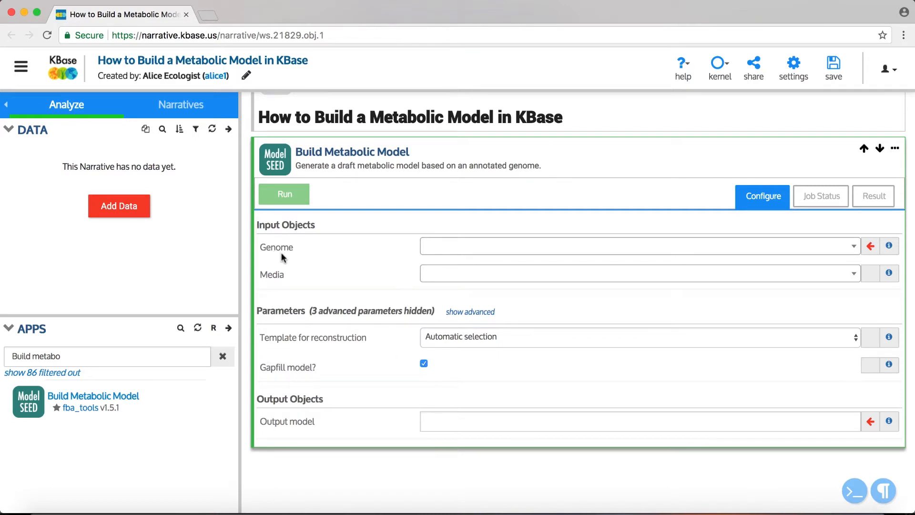
pyautogui.moveTo(294, 259)
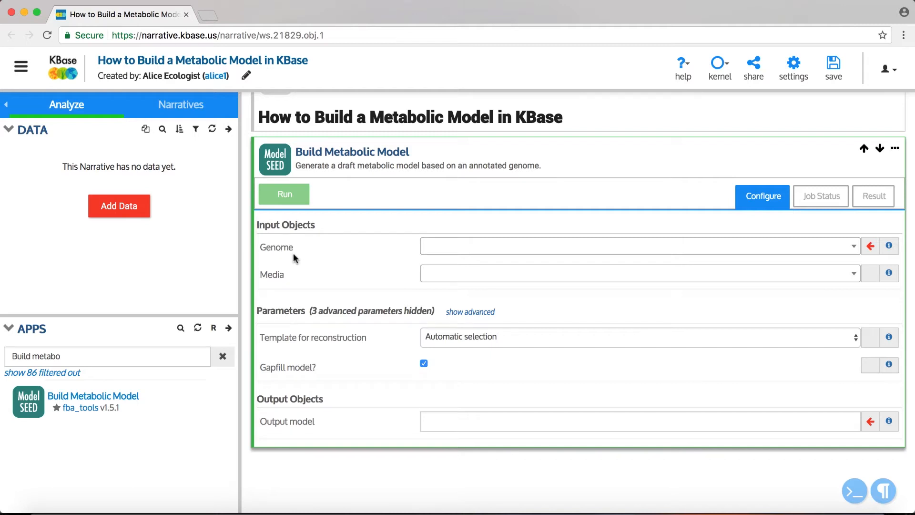
pyautogui.moveTo(273, 257)
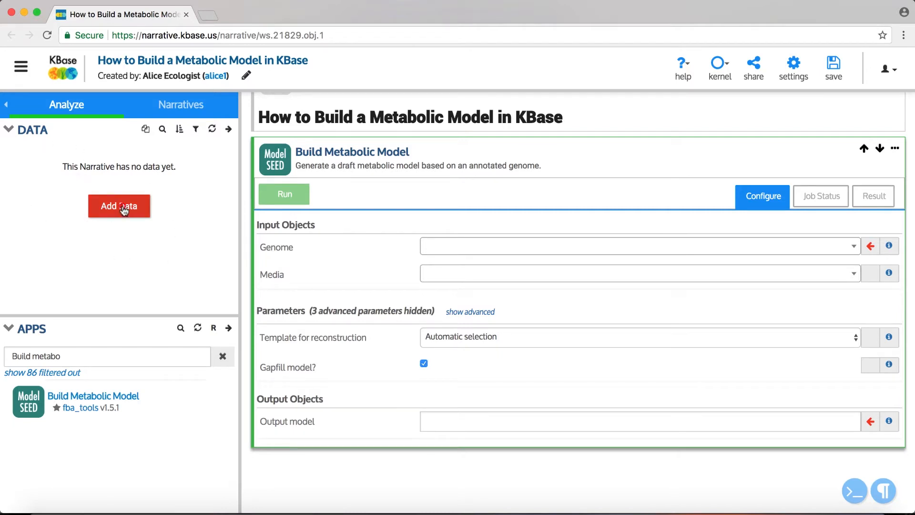
# Step: Add Escherichia_coli_K-12_Annotated_RAST from the Example data tab to the narrative
pyautogui.click(119, 206)
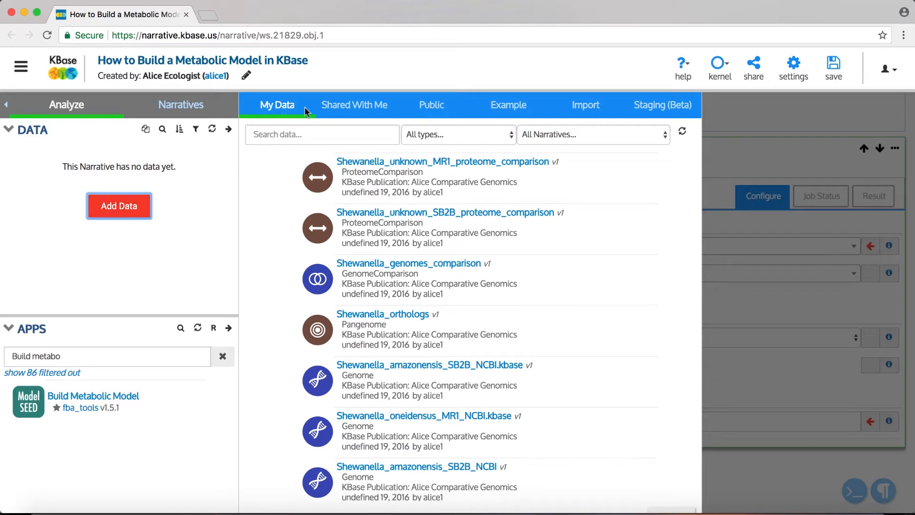
pyautogui.click(507, 105)
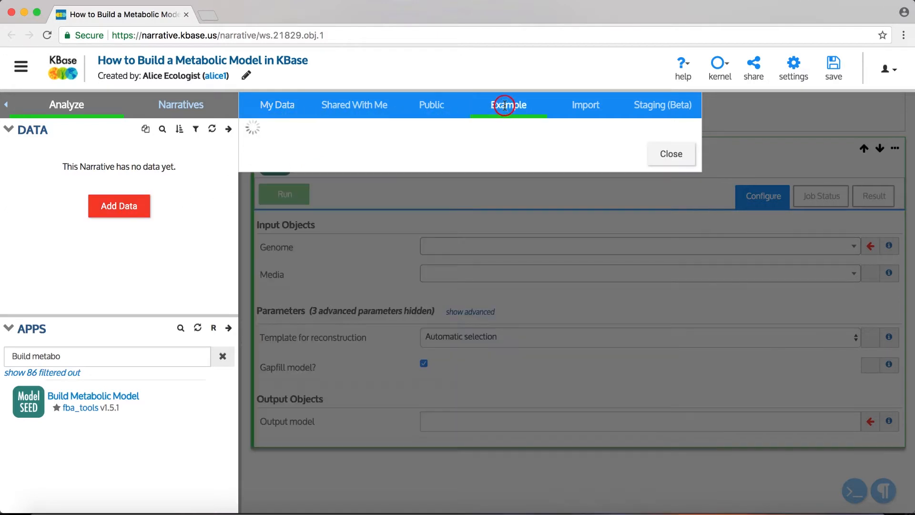
pyautogui.click(507, 105)
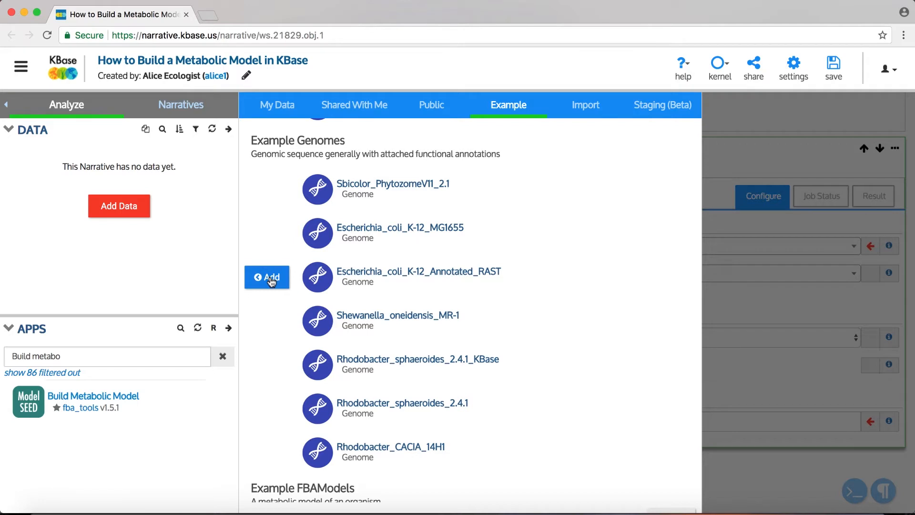
pyautogui.click(267, 277)
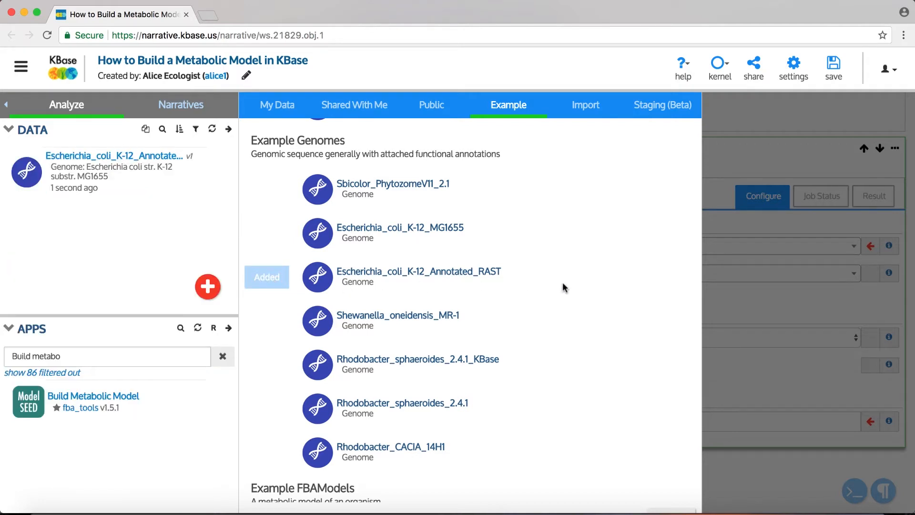
pyautogui.scroll(-3)
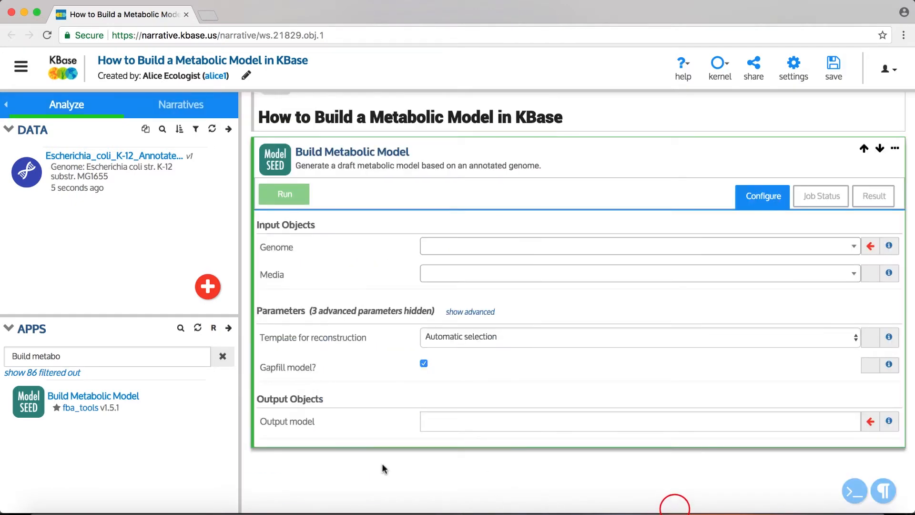
pyautogui.moveTo(278, 332)
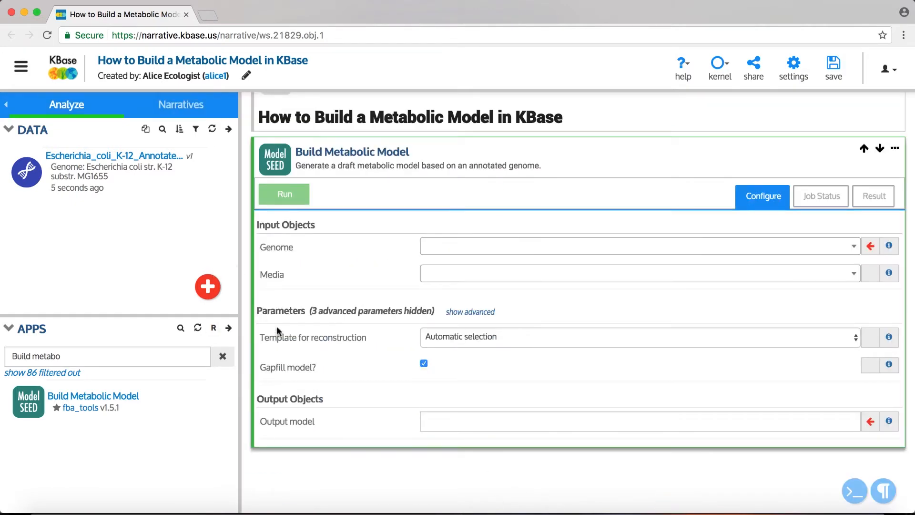
pyautogui.moveTo(195, 168)
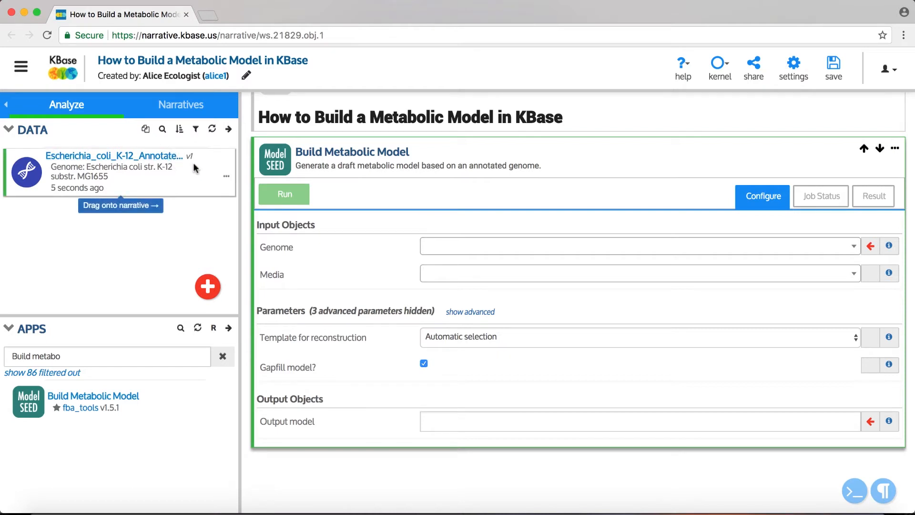
pyautogui.moveTo(204, 197)
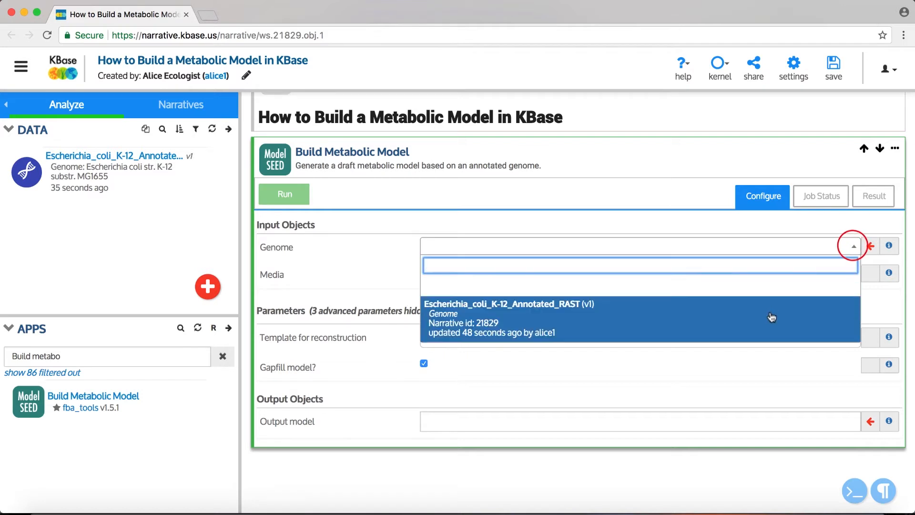
# Step: Choose Escherichia_coli_K-12_Annotated_RAST as the Build Metabolic Model Genome input
pyautogui.click(506, 304)
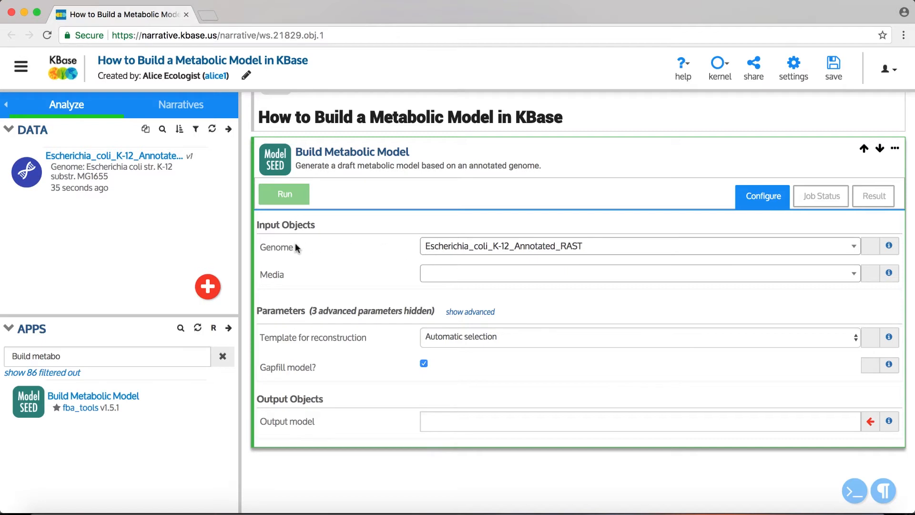
pyautogui.moveTo(296, 251)
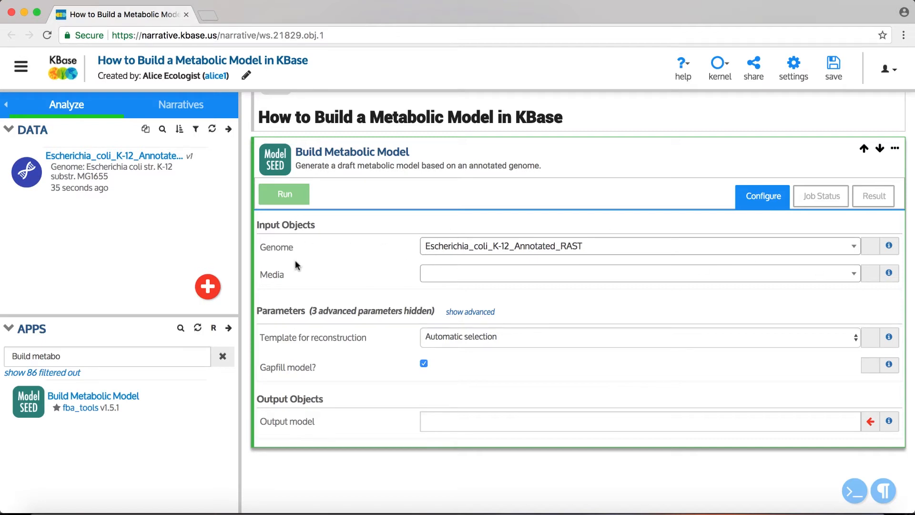
pyautogui.moveTo(269, 265)
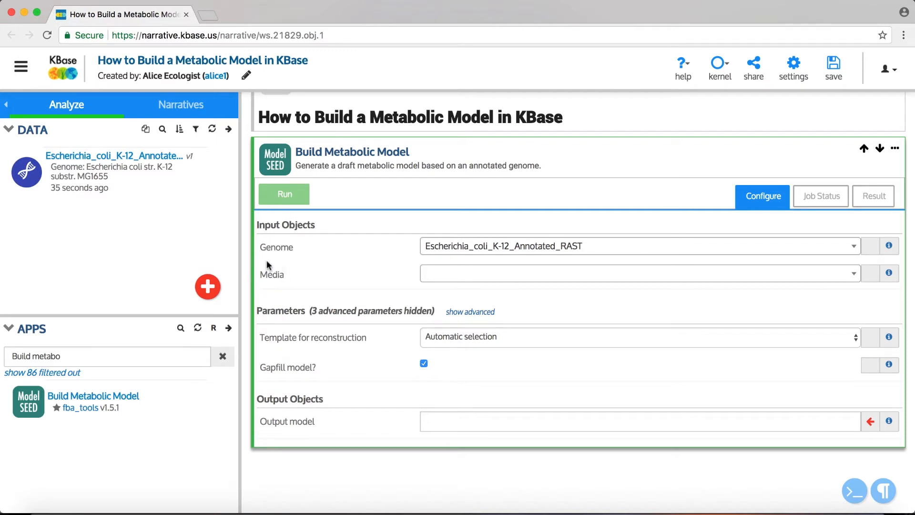
pyautogui.moveTo(257, 286)
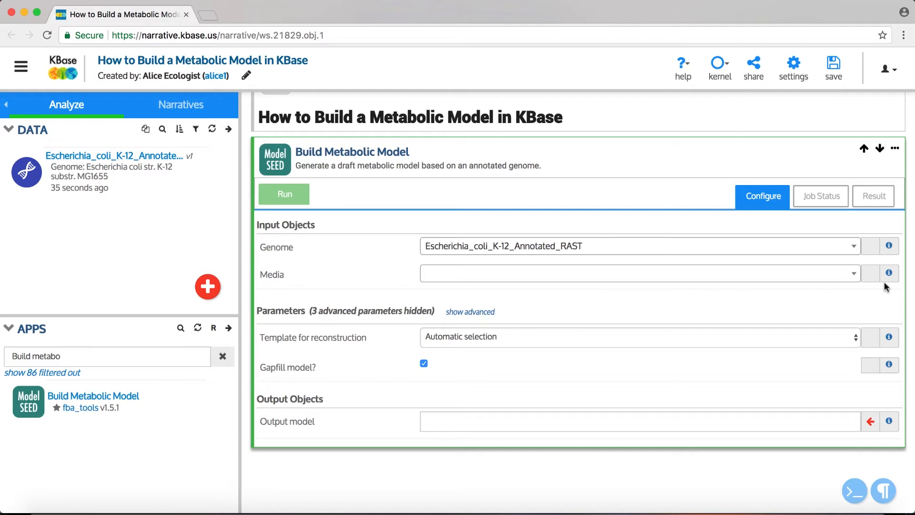
pyautogui.click(890, 273)
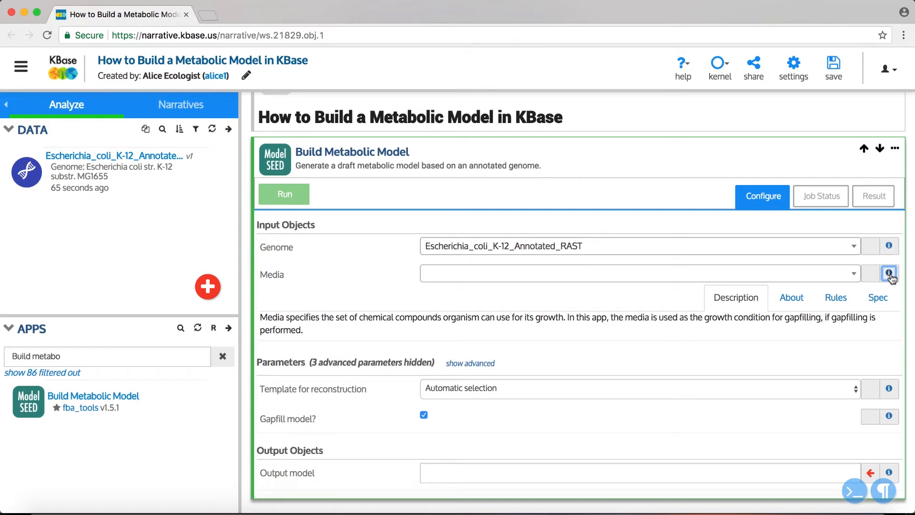
pyautogui.click(889, 273)
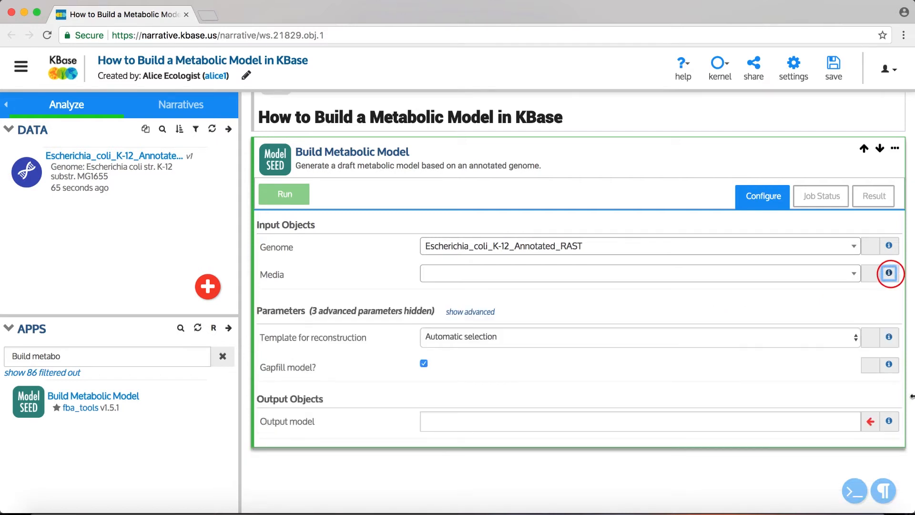
pyautogui.moveTo(890, 273)
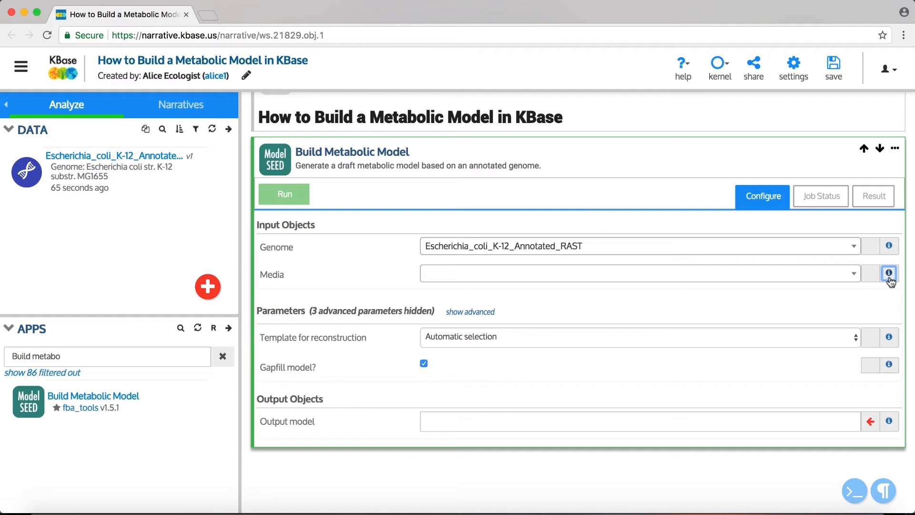
pyautogui.moveTo(498, 290)
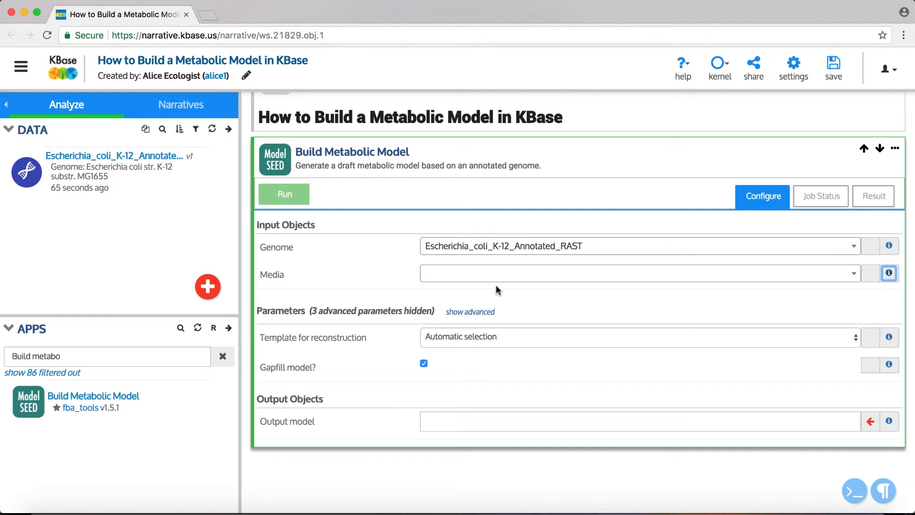
pyautogui.moveTo(426, 263)
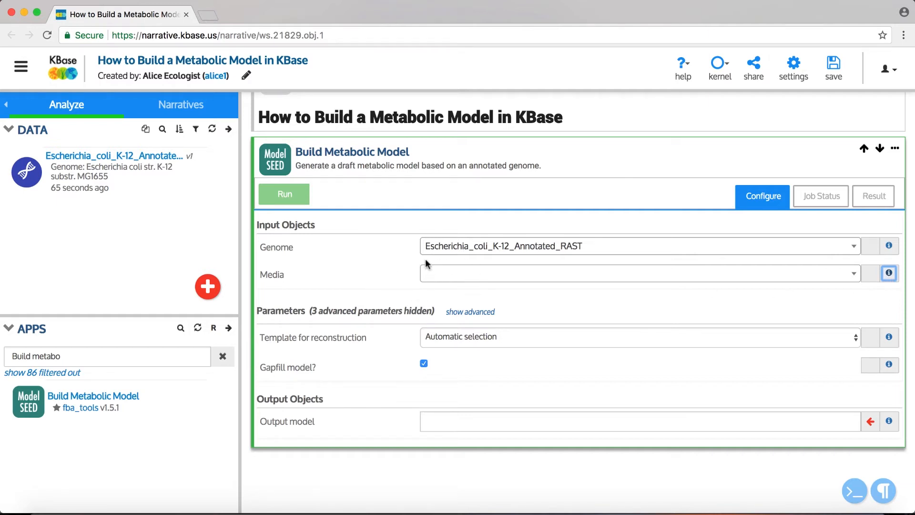
pyautogui.moveTo(422, 268)
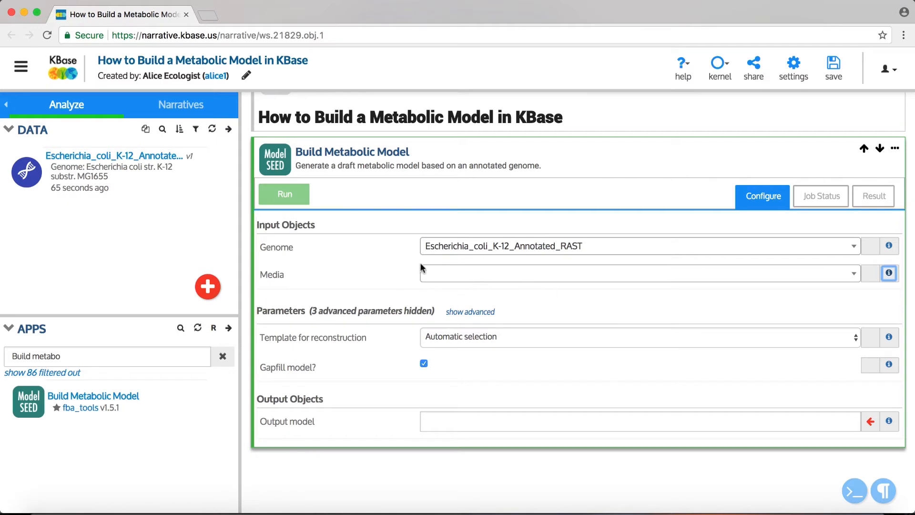
pyautogui.moveTo(416, 283)
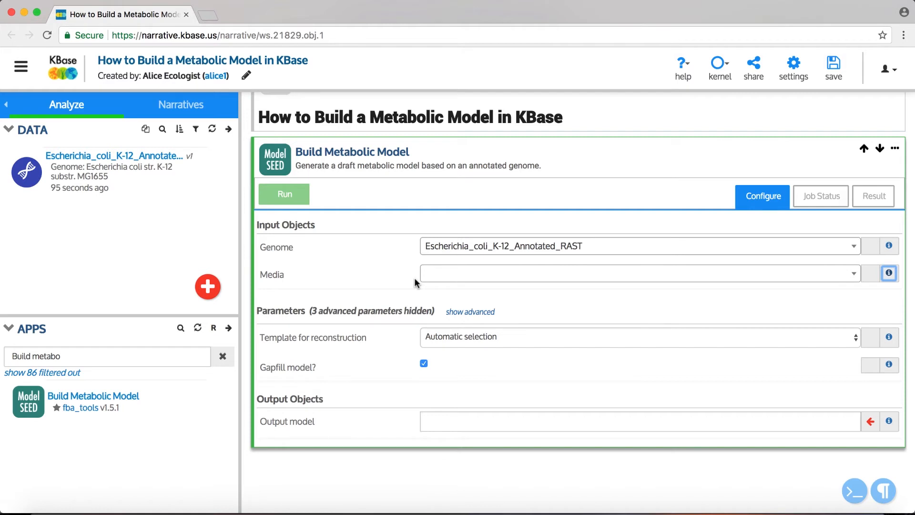
pyautogui.moveTo(492, 291)
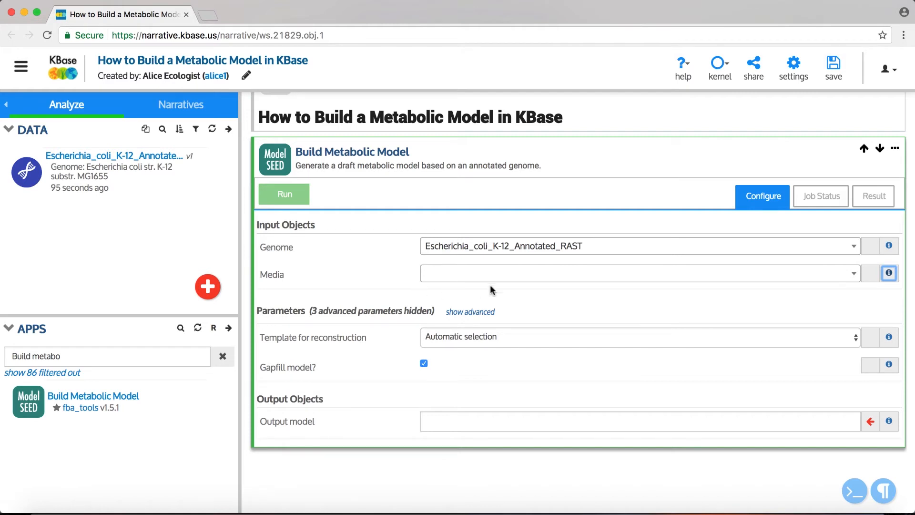
pyautogui.moveTo(418, 390)
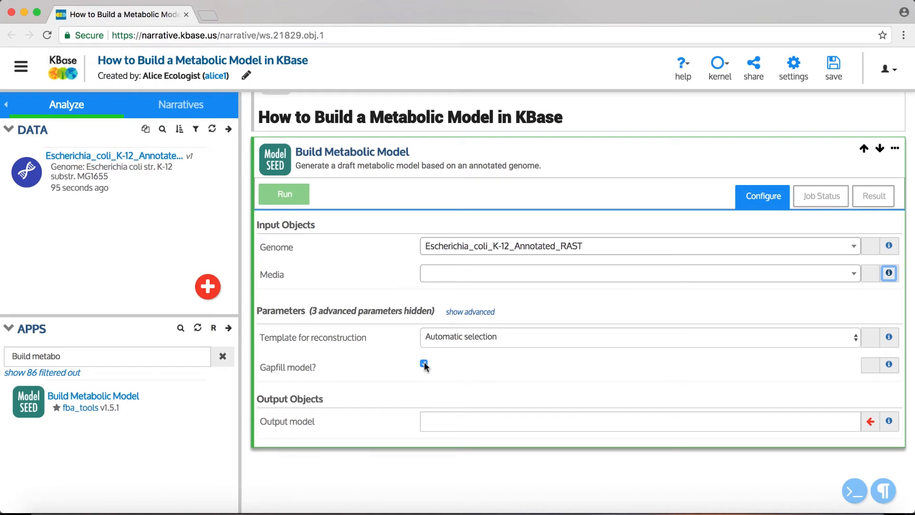
# Step: Uncheck 'Gapfill model?' and show the help text for Template for reconstruction
pyautogui.click(424, 363)
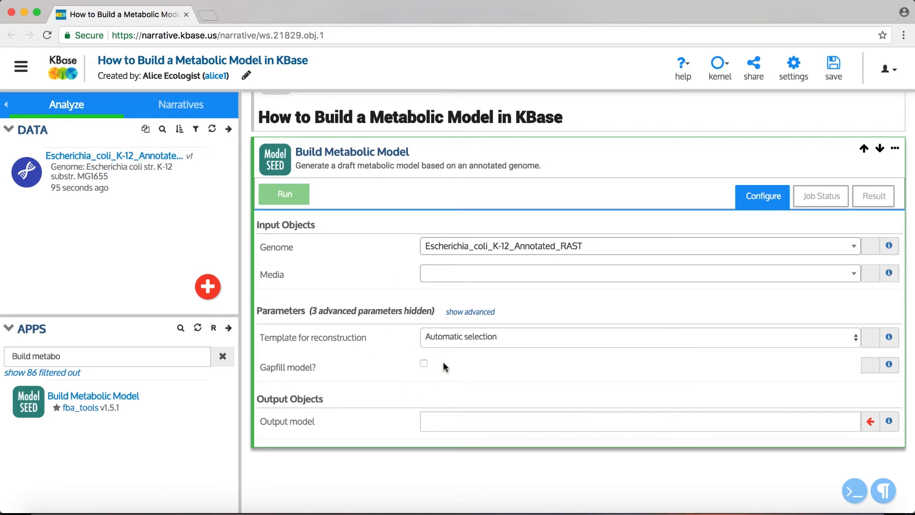
pyautogui.moveTo(327, 374)
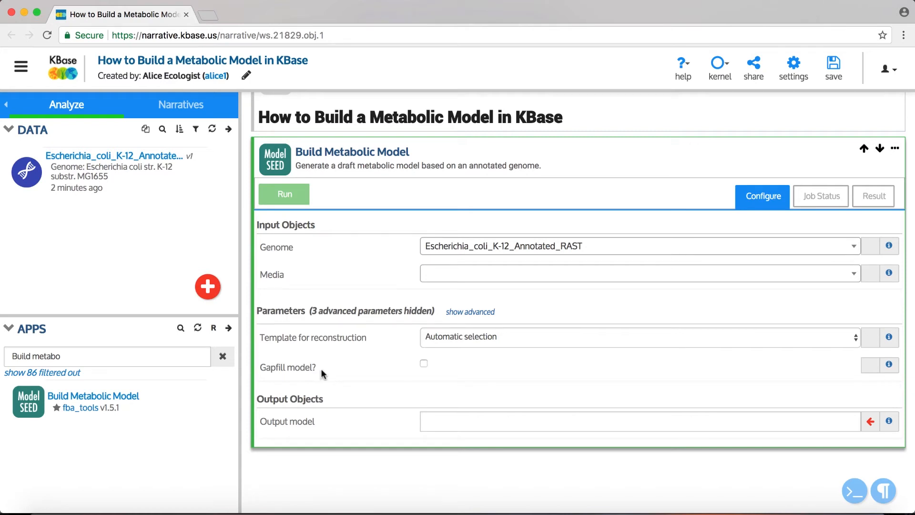
pyautogui.moveTo(278, 346)
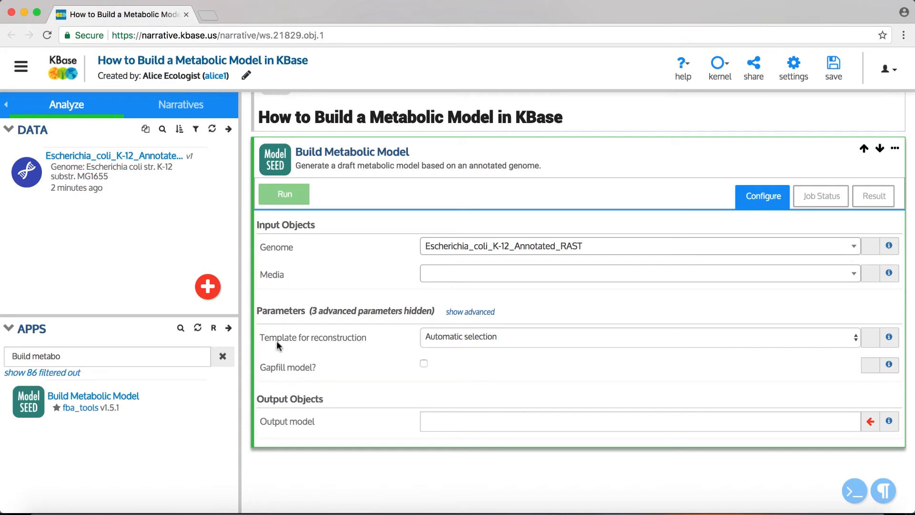
pyautogui.moveTo(363, 349)
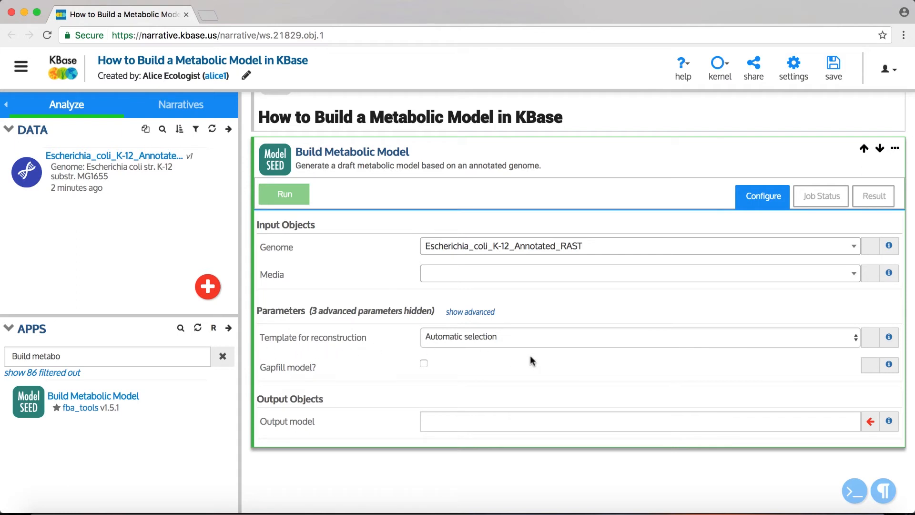
pyautogui.click(890, 337)
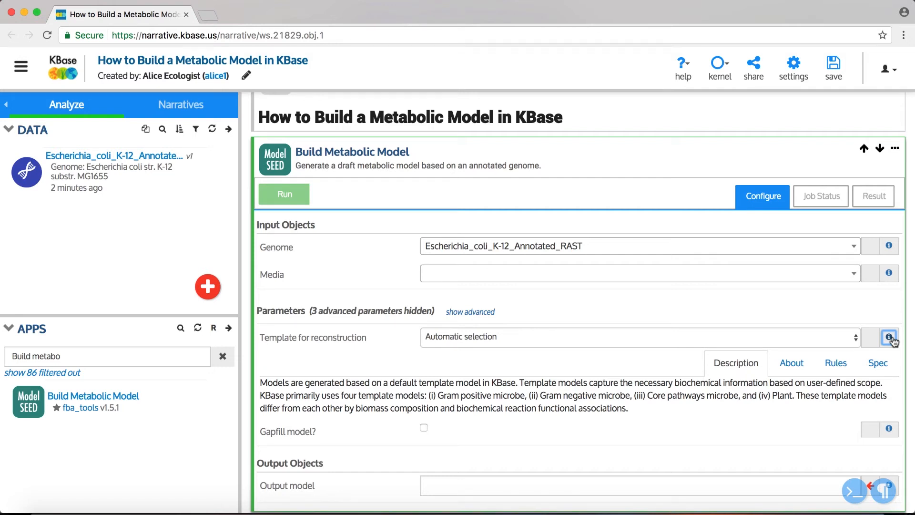
pyautogui.click(888, 338)
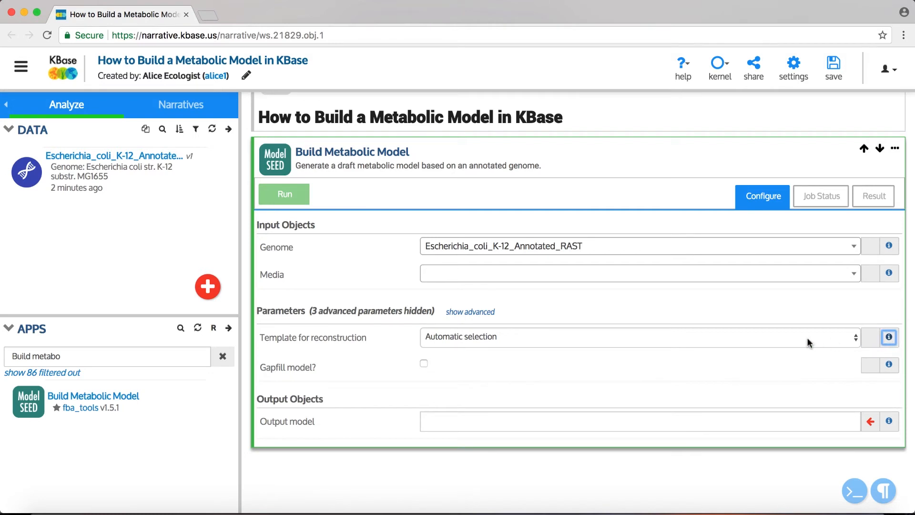
pyautogui.click(636, 337)
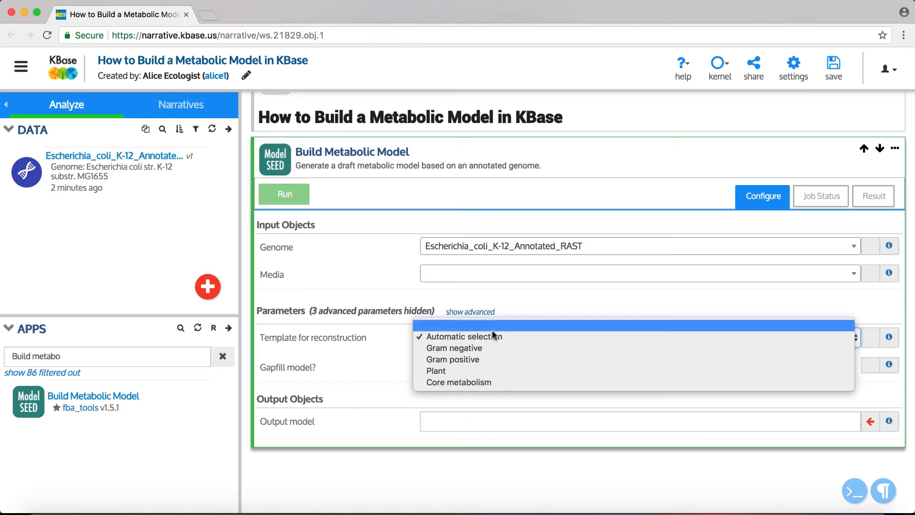
pyautogui.click(463, 336)
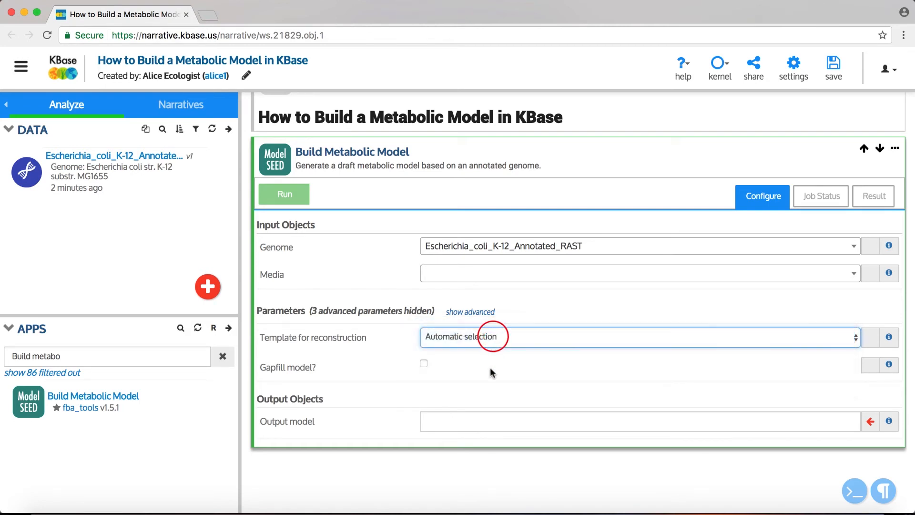
pyautogui.moveTo(490, 381)
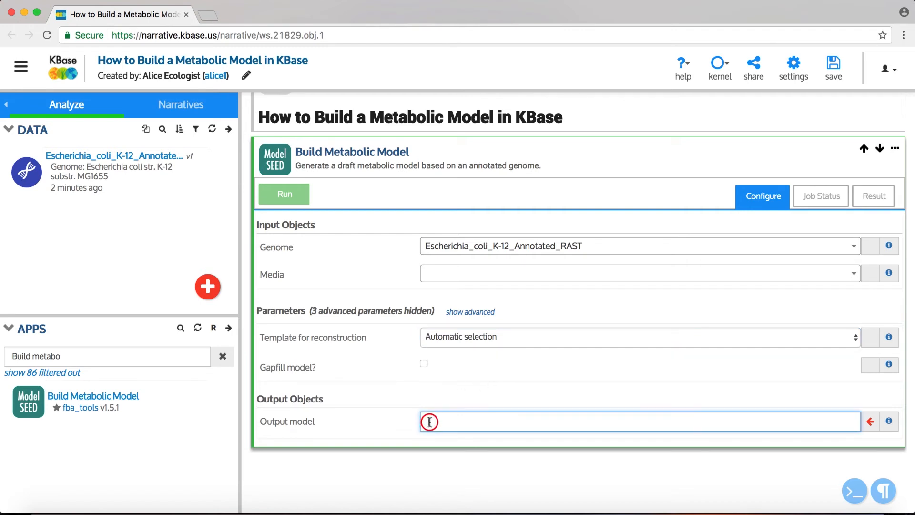
# Step: Name the output model ecoli_model and run the Build Metabolic Model app
pyautogui.write('ecoli_')
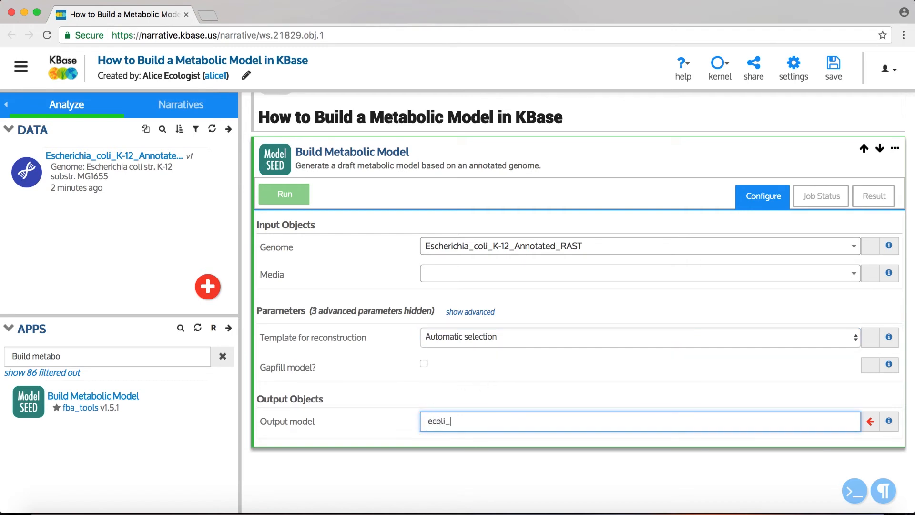
pyautogui.write('model')
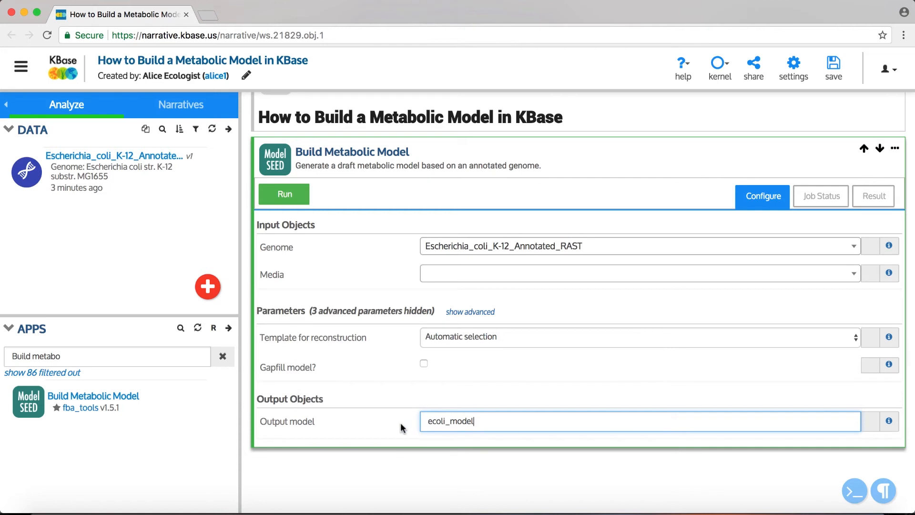
pyautogui.click(283, 194)
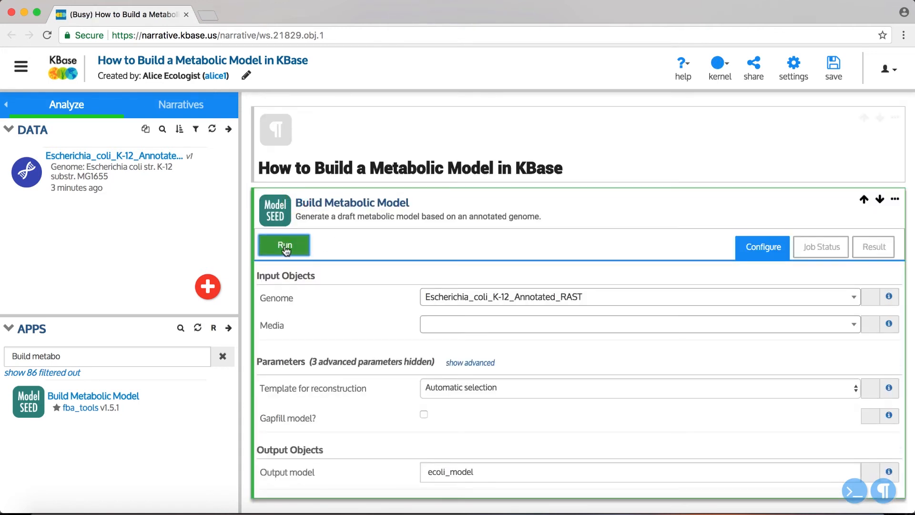
pyautogui.click(283, 244)
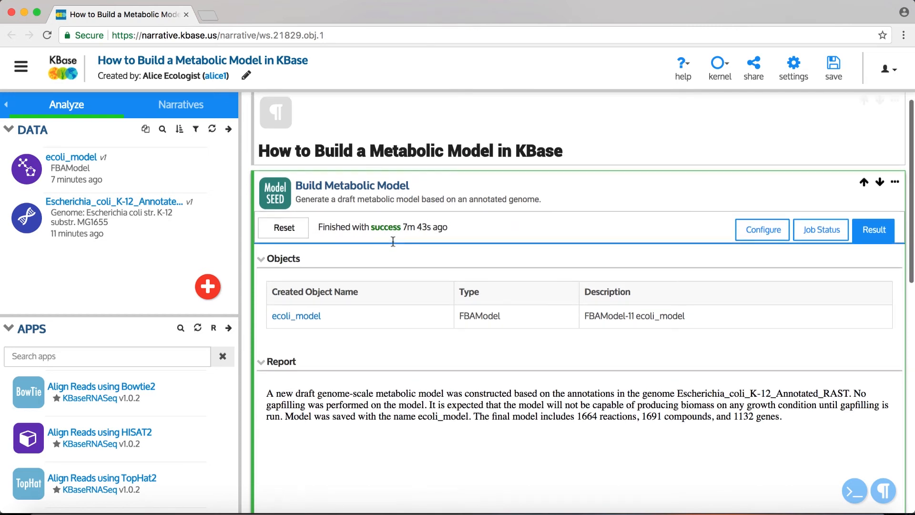
# Step: Scroll to the ecoli_model Overview: GenomeScale, 2 compartments, 1 biomass, 0 gapfills
pyautogui.click(874, 229)
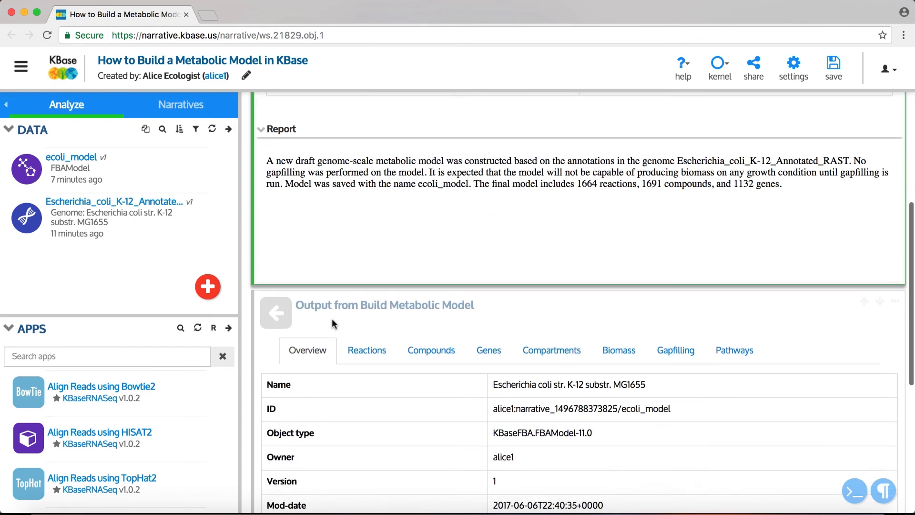
pyautogui.scroll(-3)
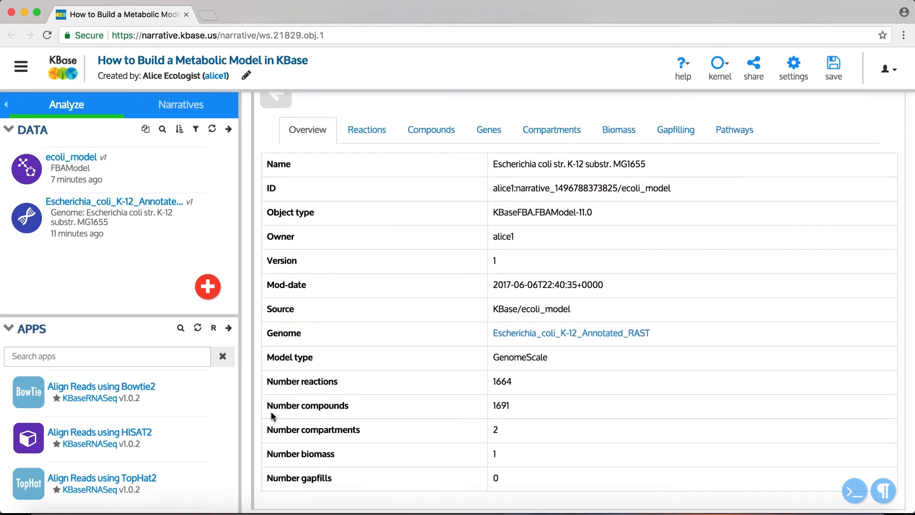
pyautogui.moveTo(341, 494)
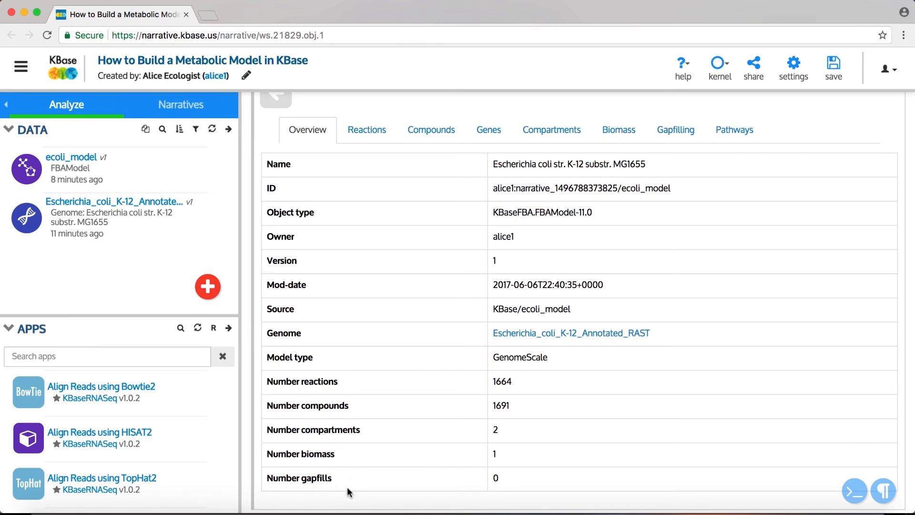
pyautogui.moveTo(395, 483)
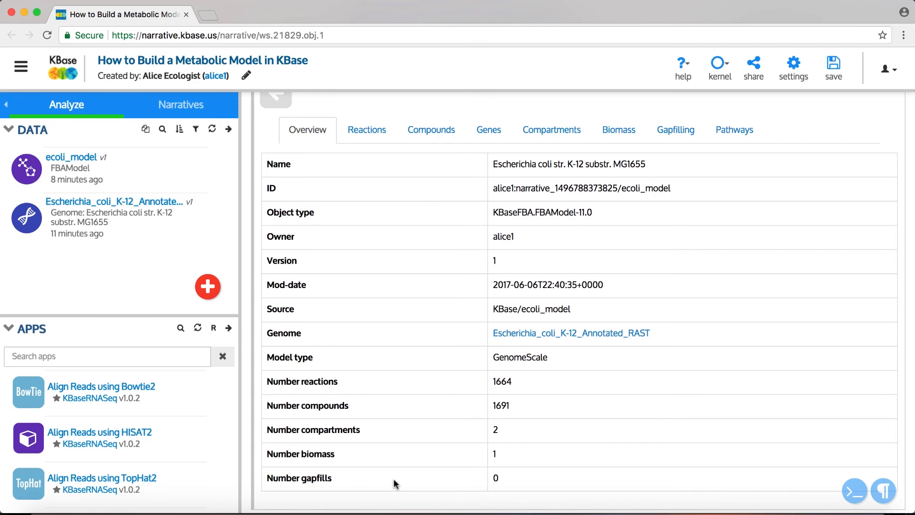
pyautogui.moveTo(383, 262)
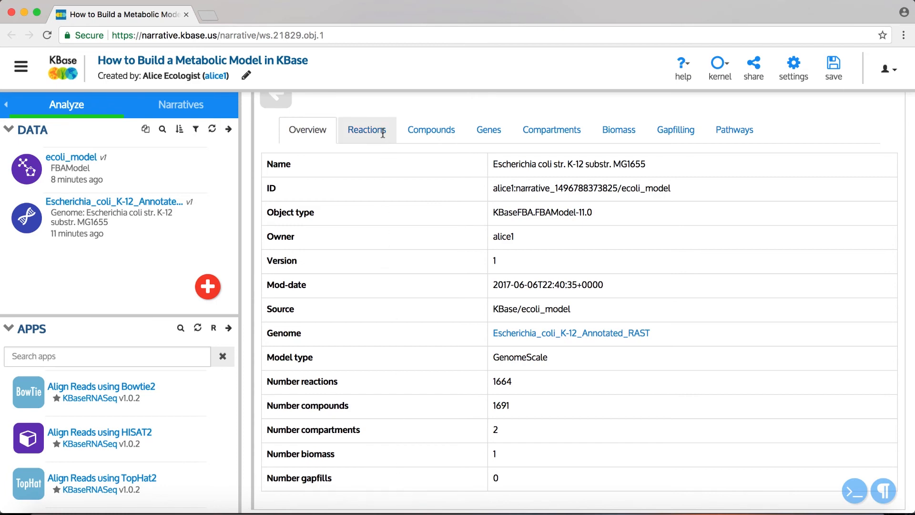
pyautogui.click(366, 130)
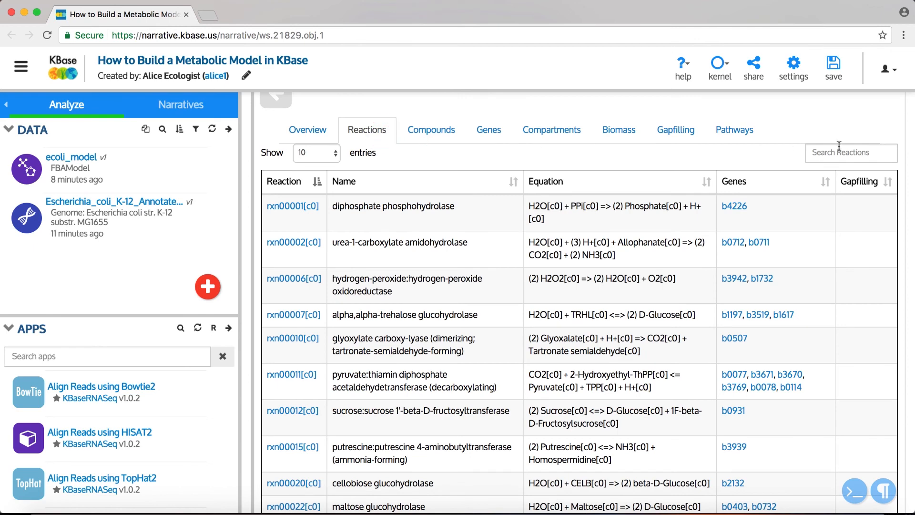
pyautogui.write('00')
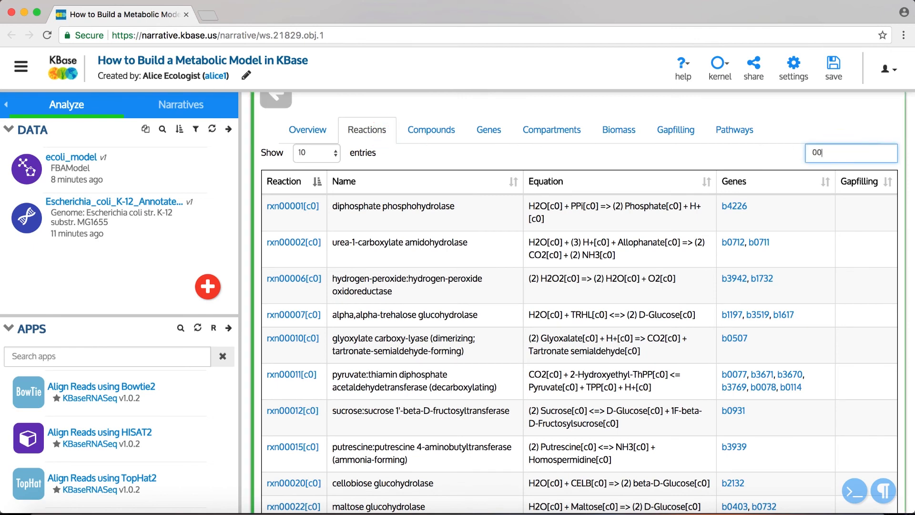
pyautogui.click(431, 130)
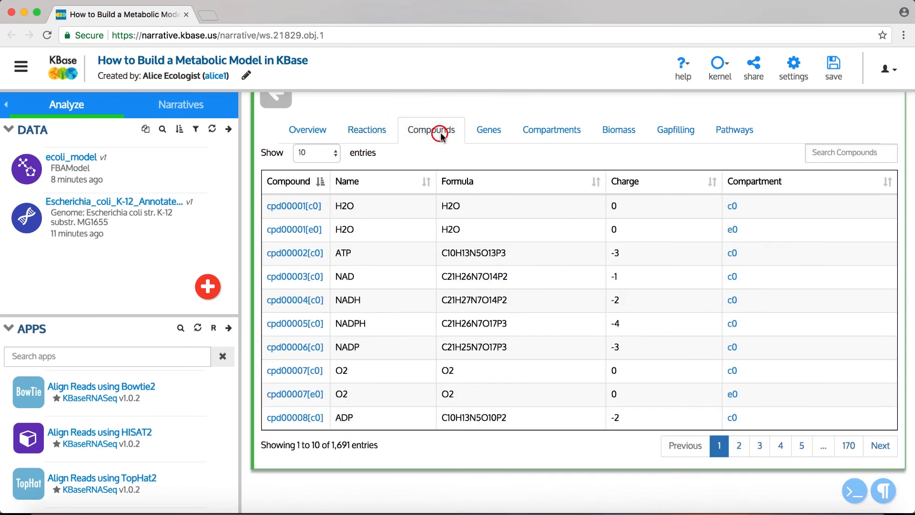
pyautogui.click(489, 130)
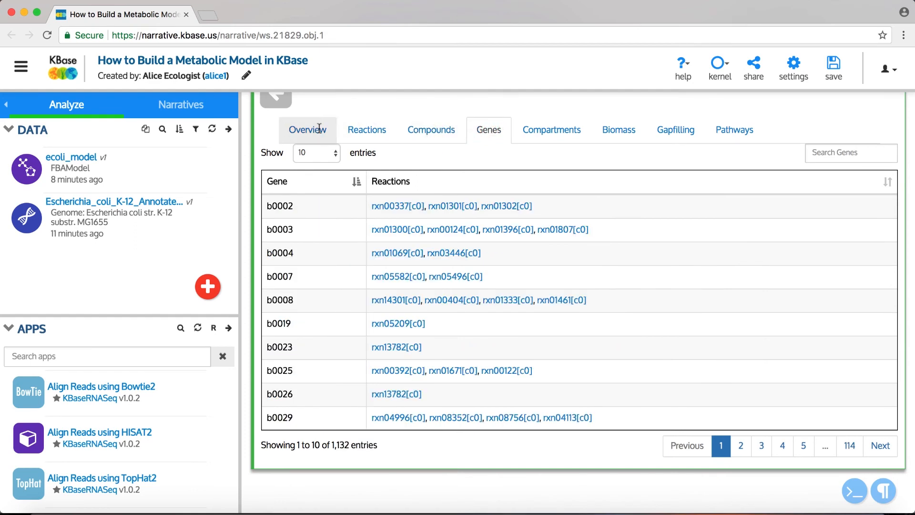
pyautogui.click(307, 129)
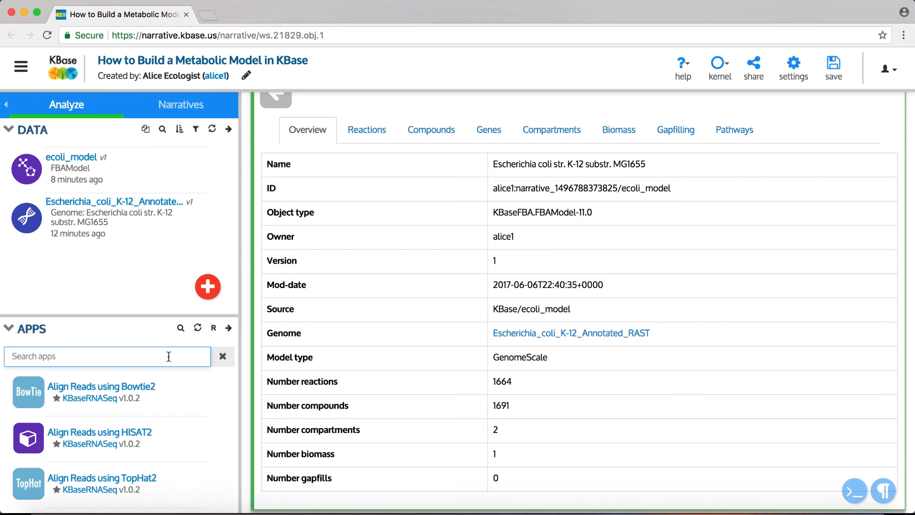
pyautogui.write('gapfi')
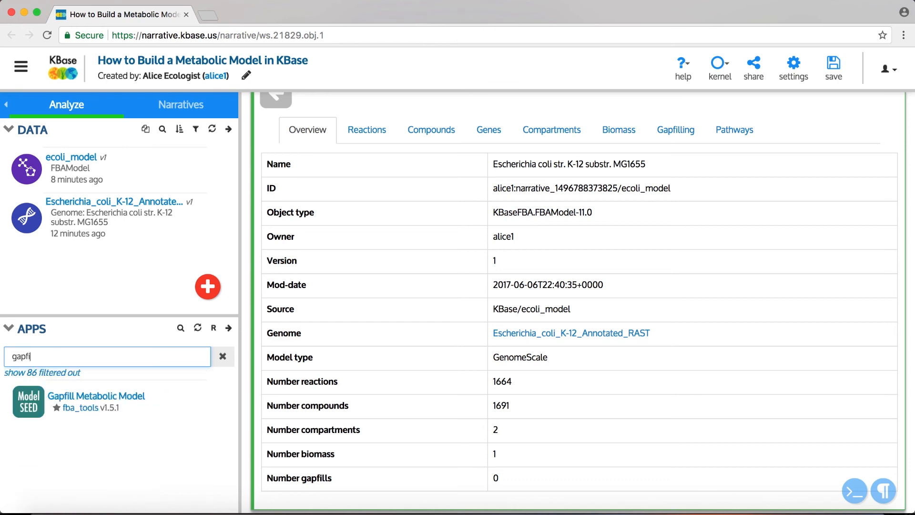
pyautogui.write('flux')
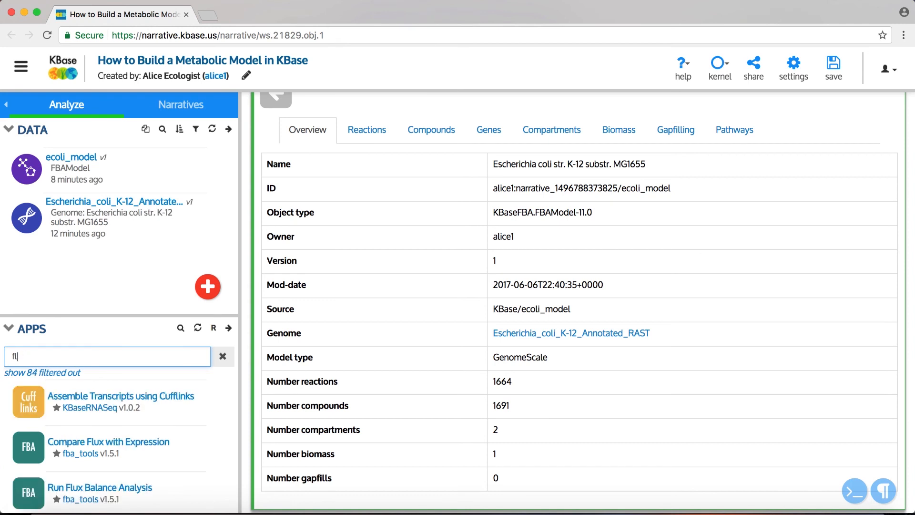
pyautogui.click(221, 356)
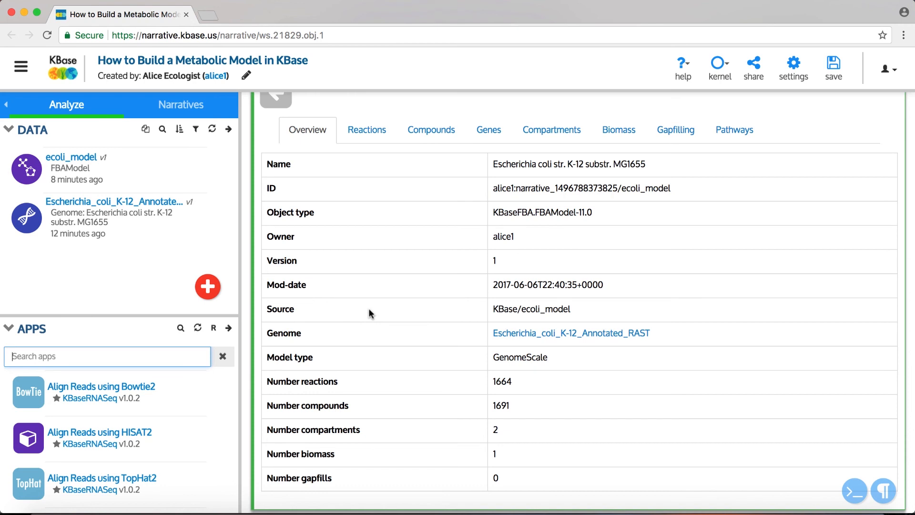
pyautogui.moveTo(244, 185)
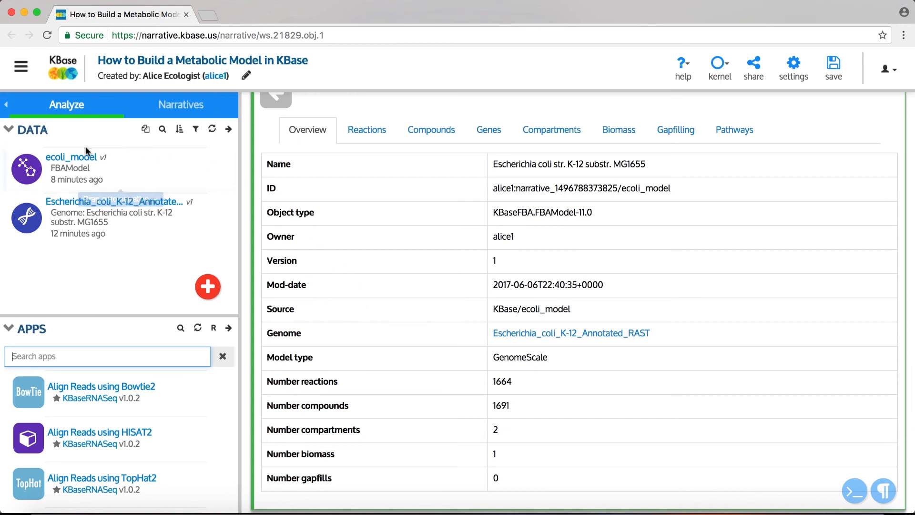
pyautogui.moveTo(88, 169)
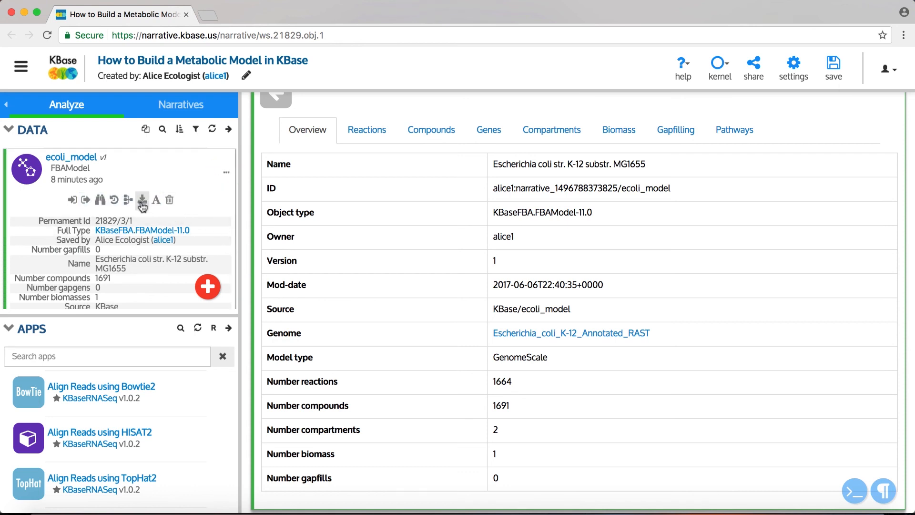
# Step: Show ecoli_model's download formats: SBML, TSV, Excel and JSON
pyautogui.click(141, 200)
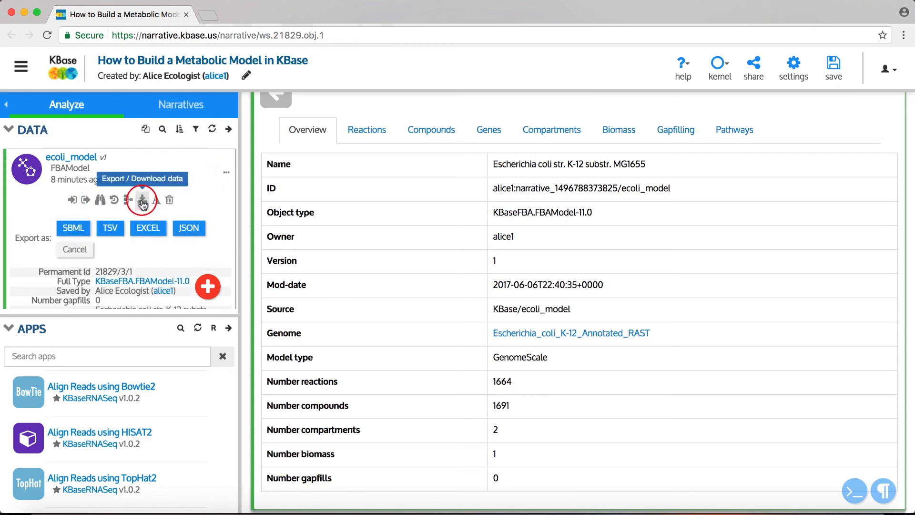
pyautogui.moveTo(41, 225)
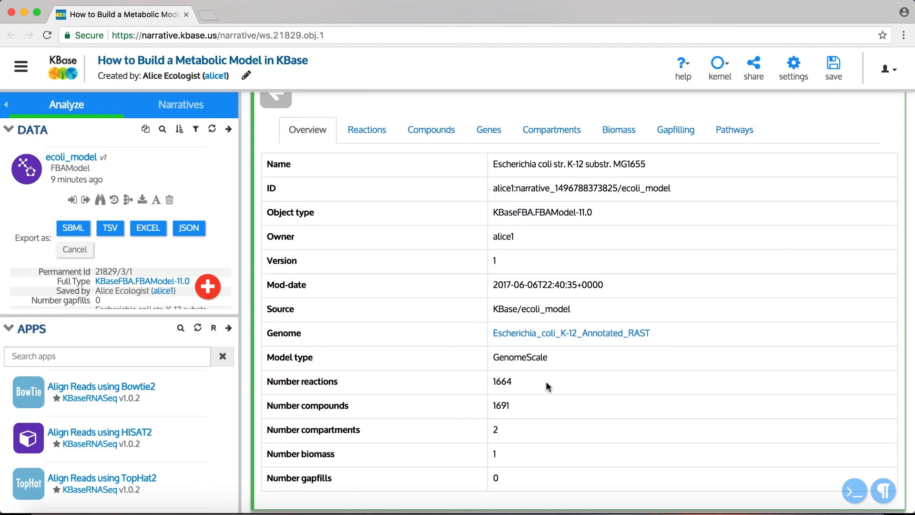
pyautogui.moveTo(629, 487)
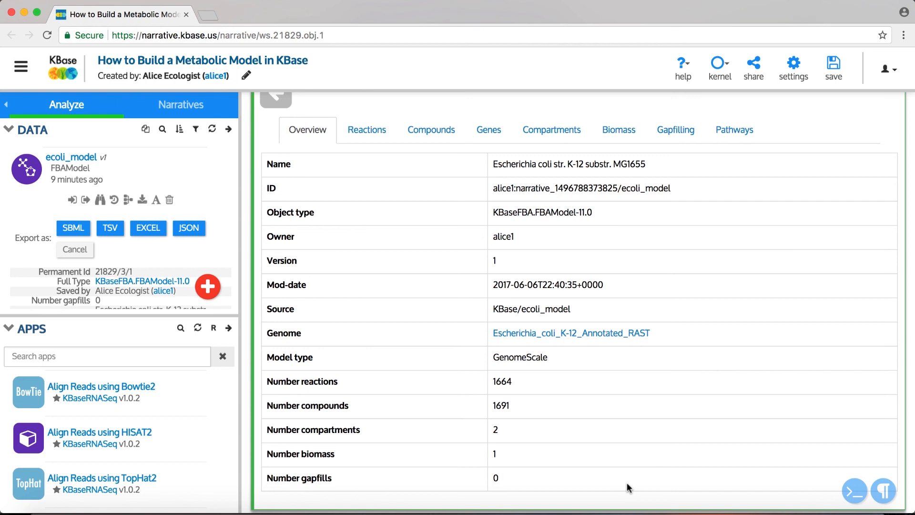